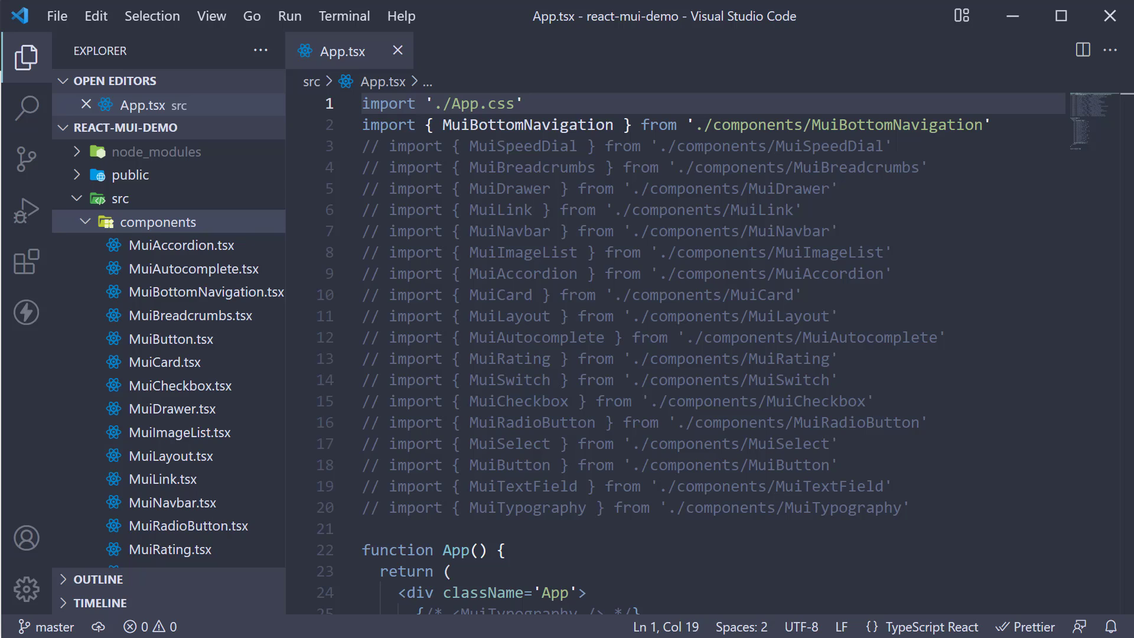
mouse_move(212, 222)
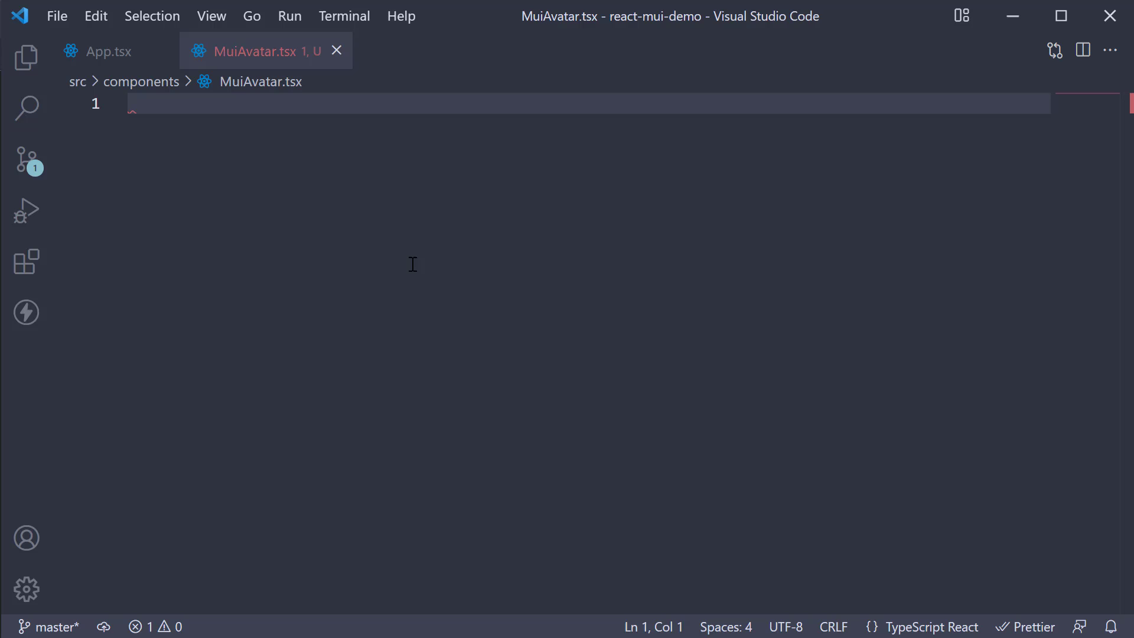
type("rafc")
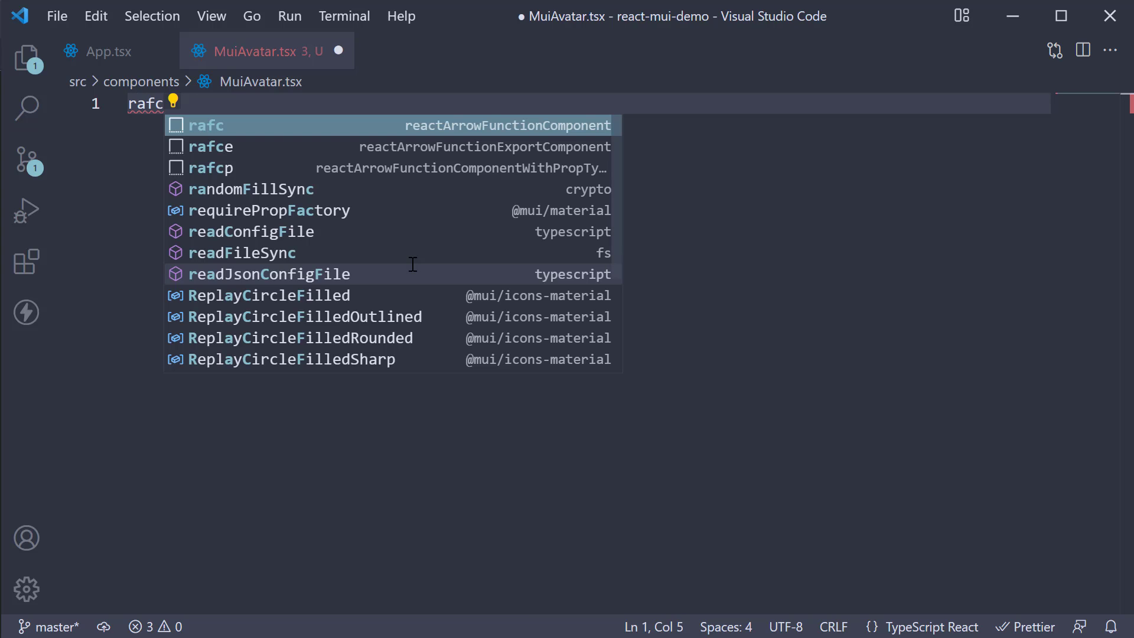
key("Enter")
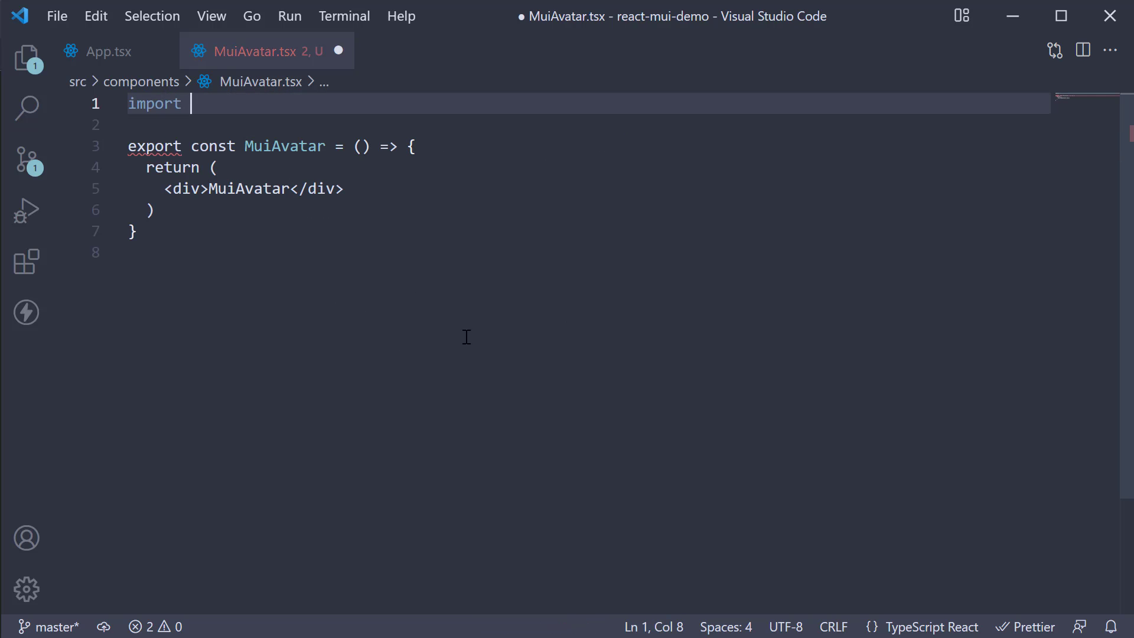
type("{ S}")
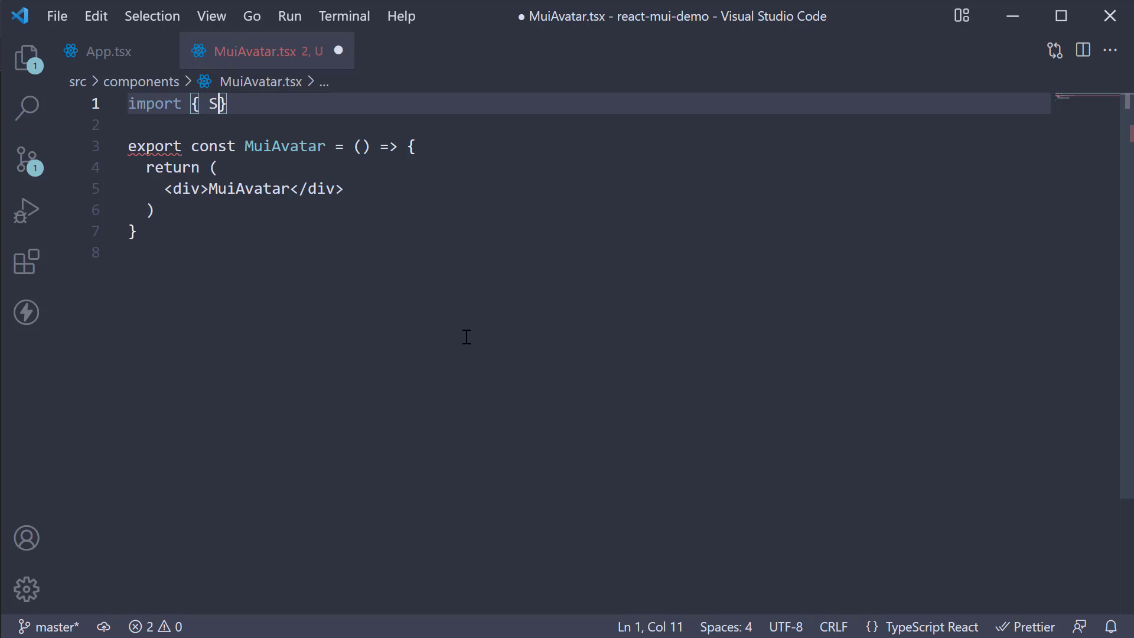
type("tack")
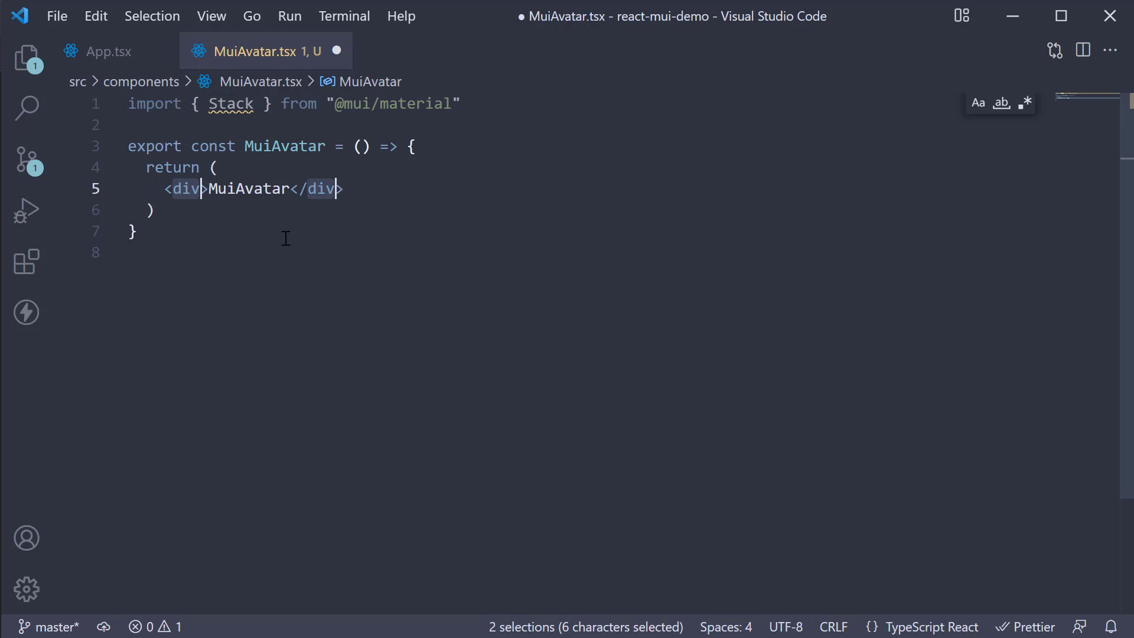
type("Stack")
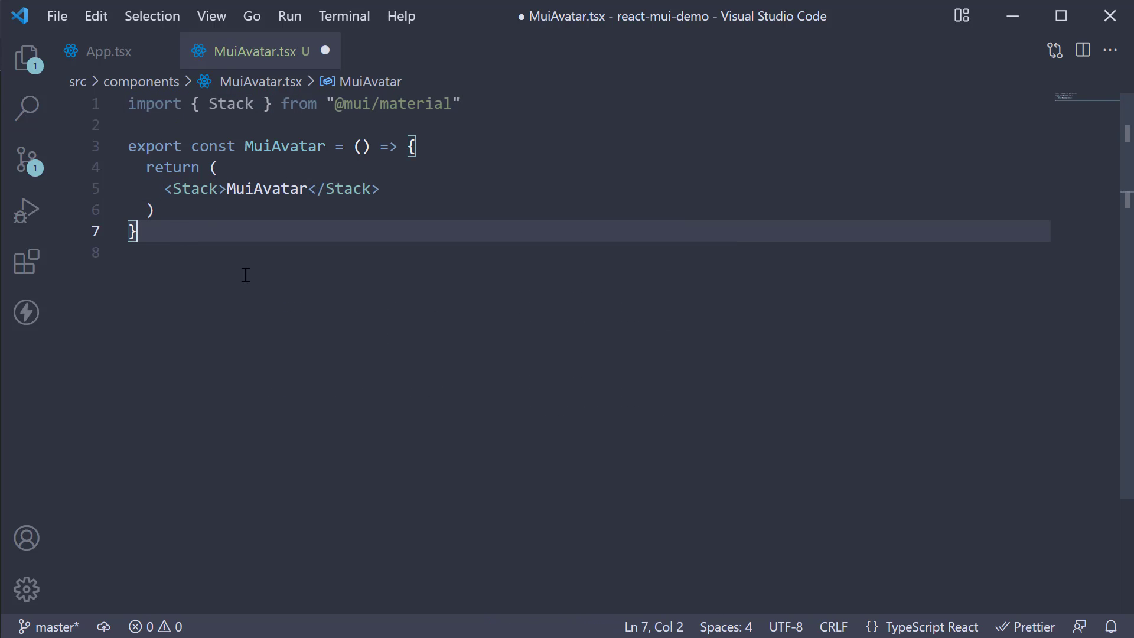
mouse_move(279, 292)
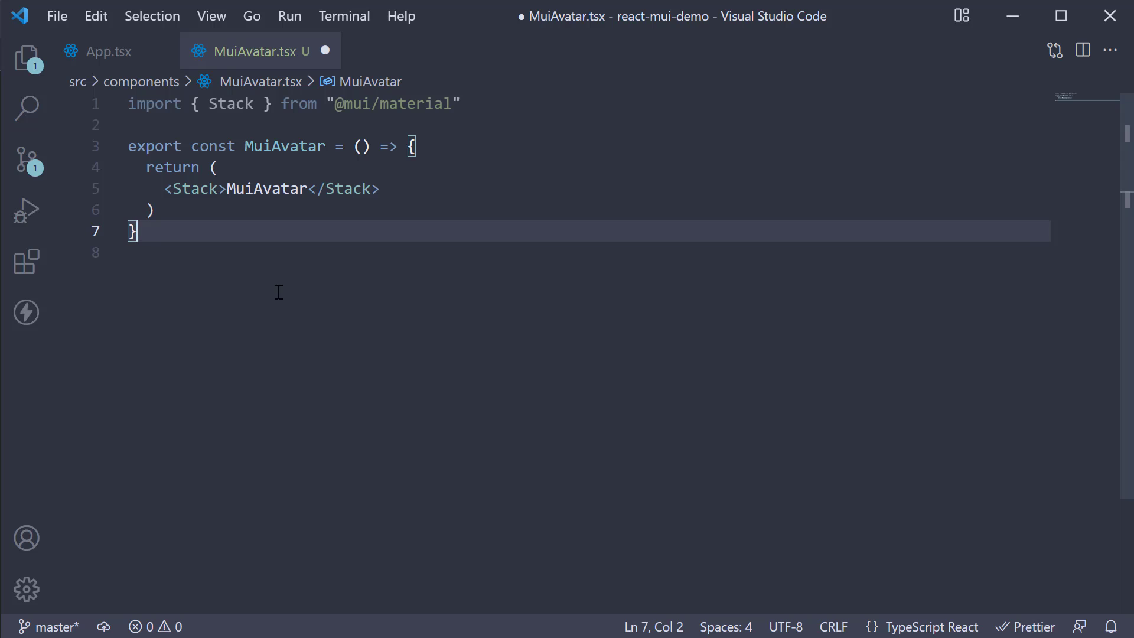
mouse_move(222, 189)
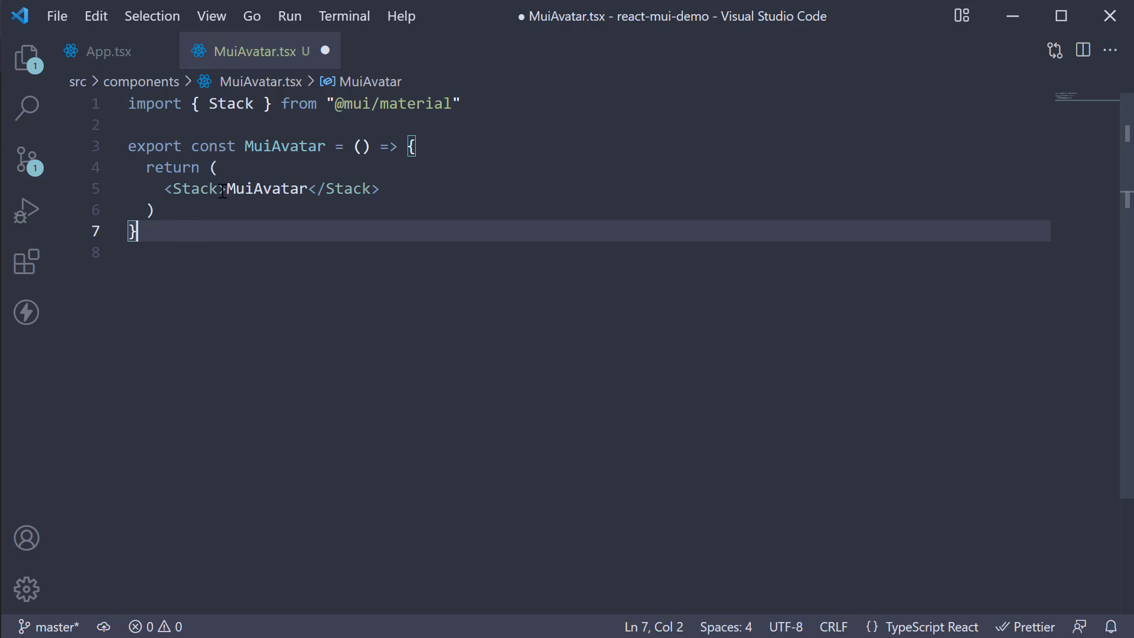
type("spacing={}")
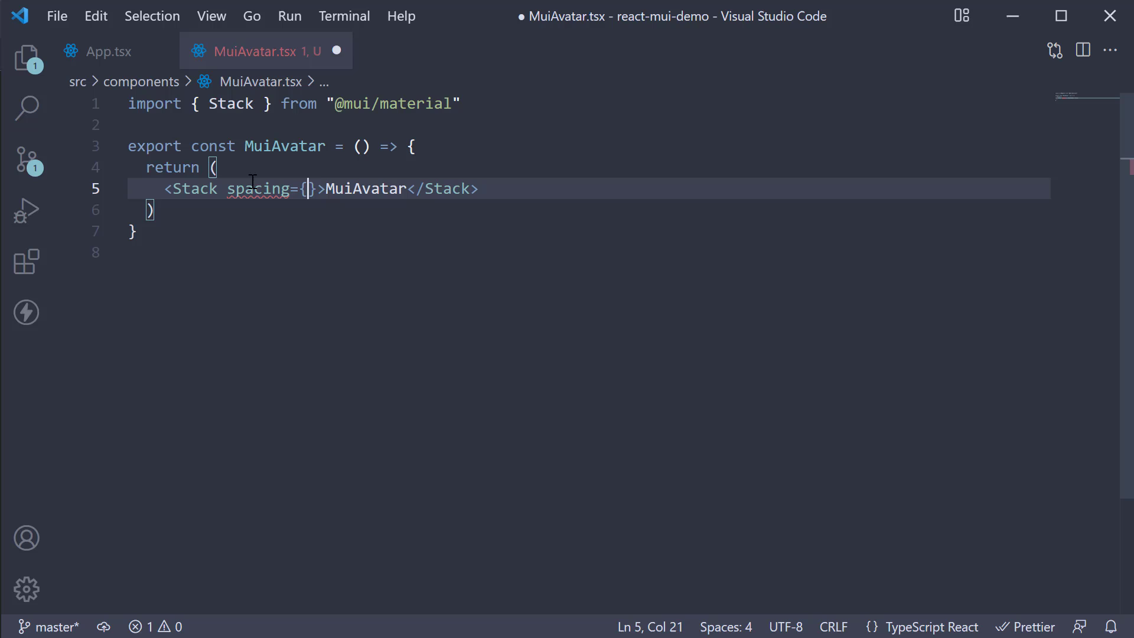
type("4")
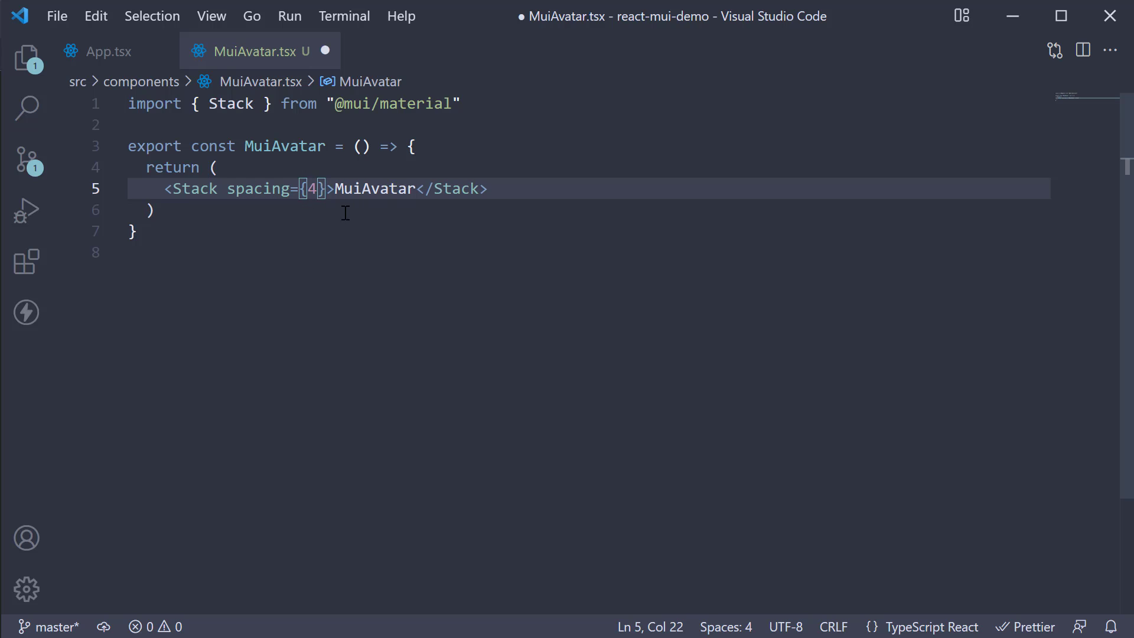
mouse_move(491, 390)
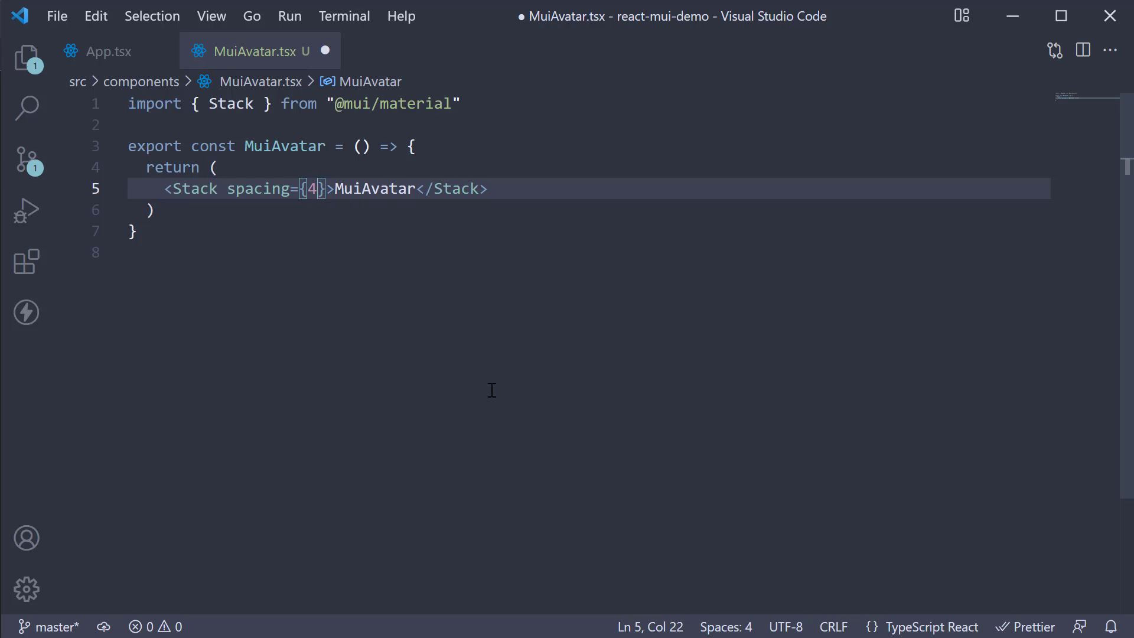
mouse_move(526, 404)
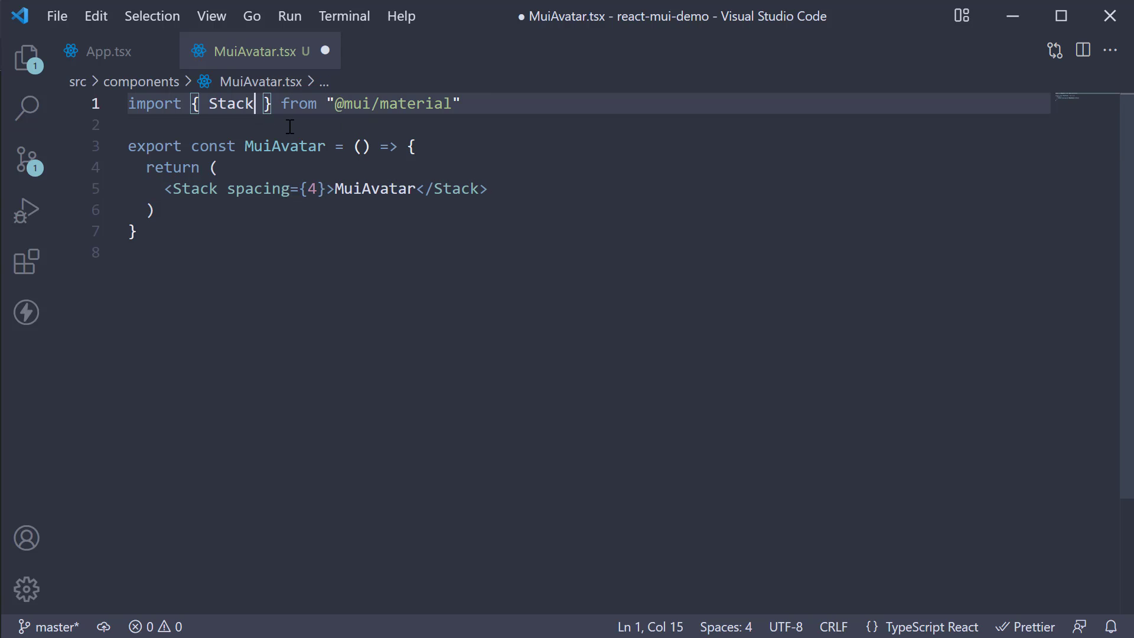
type(", Avatar")
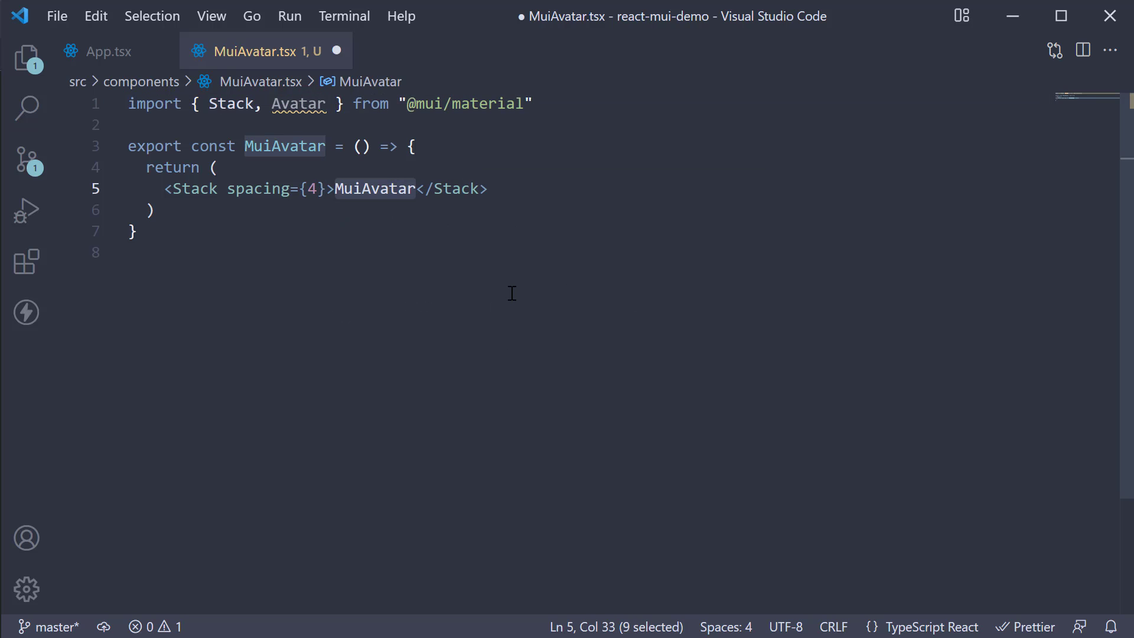
Step: Replace the placeholder text with a nested Stack direction='row' spacing={1}
key("Delete")
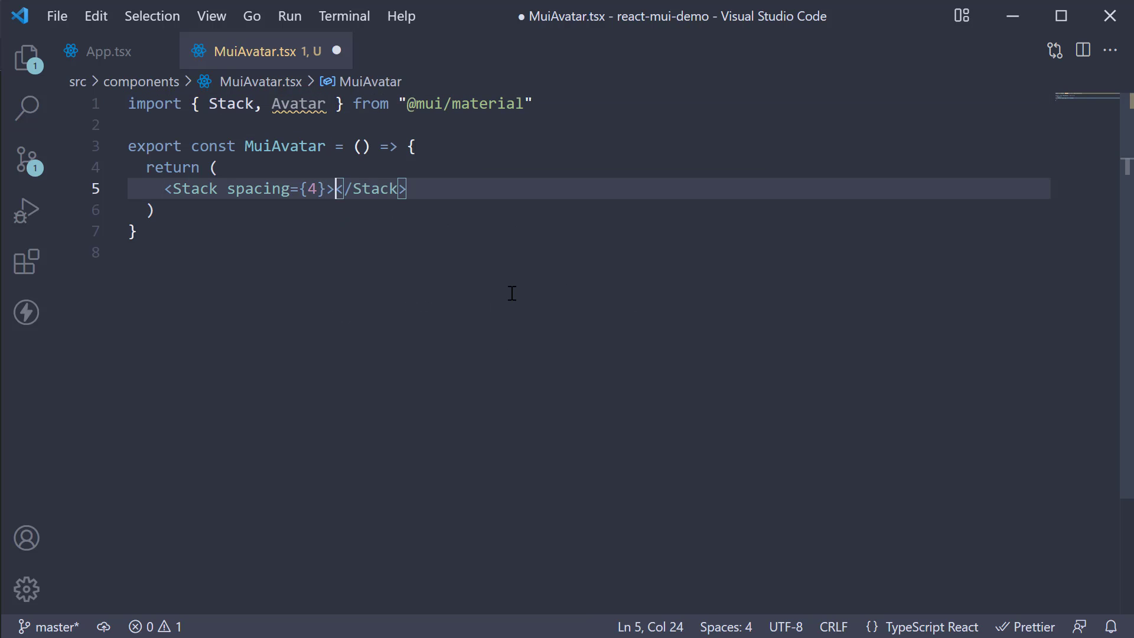
key("Enter")
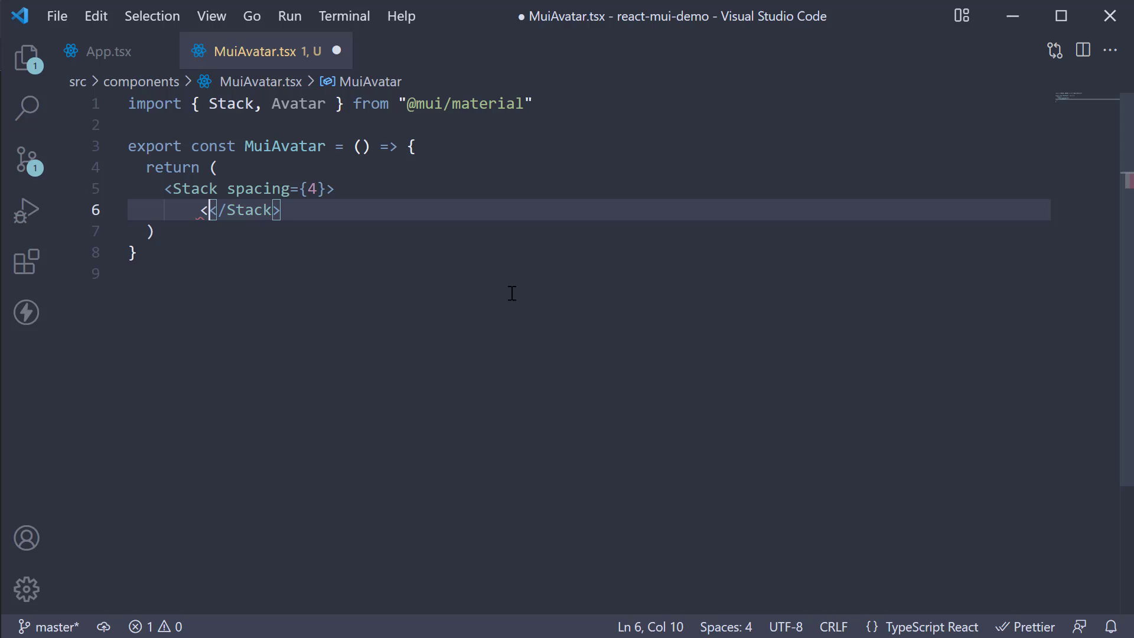
type("<Stack>")
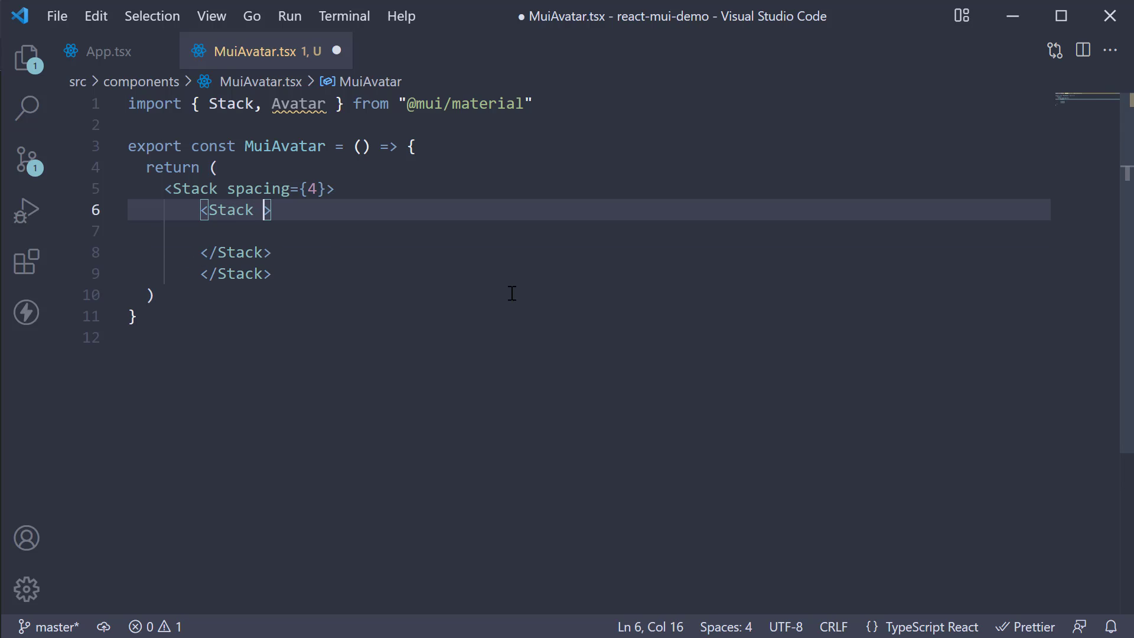
type("direction='row'")
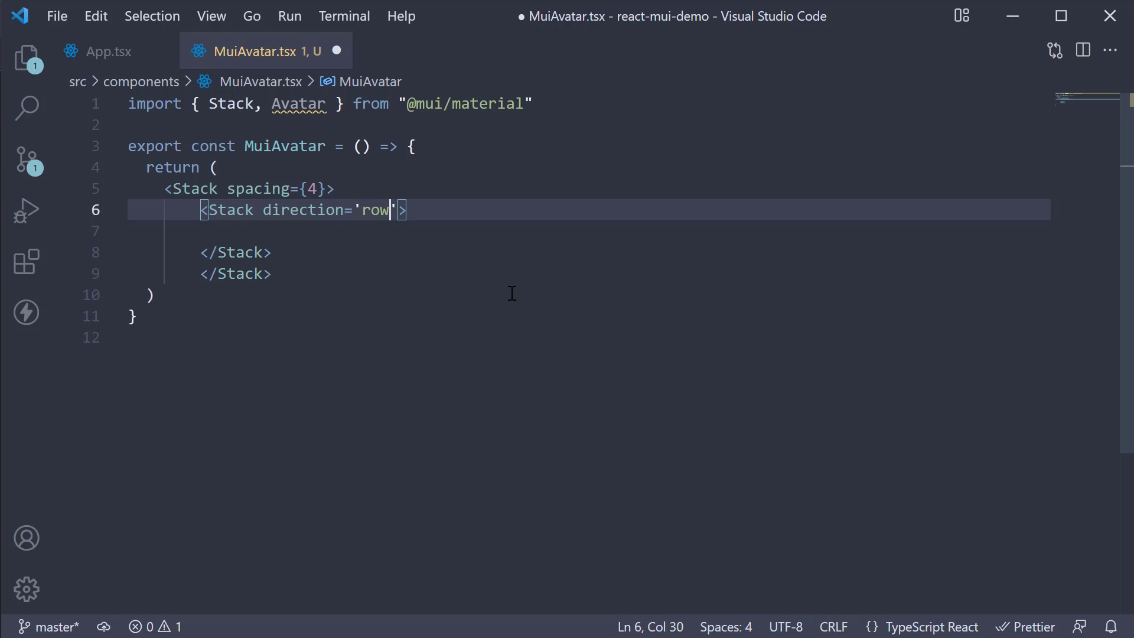
type("spac")
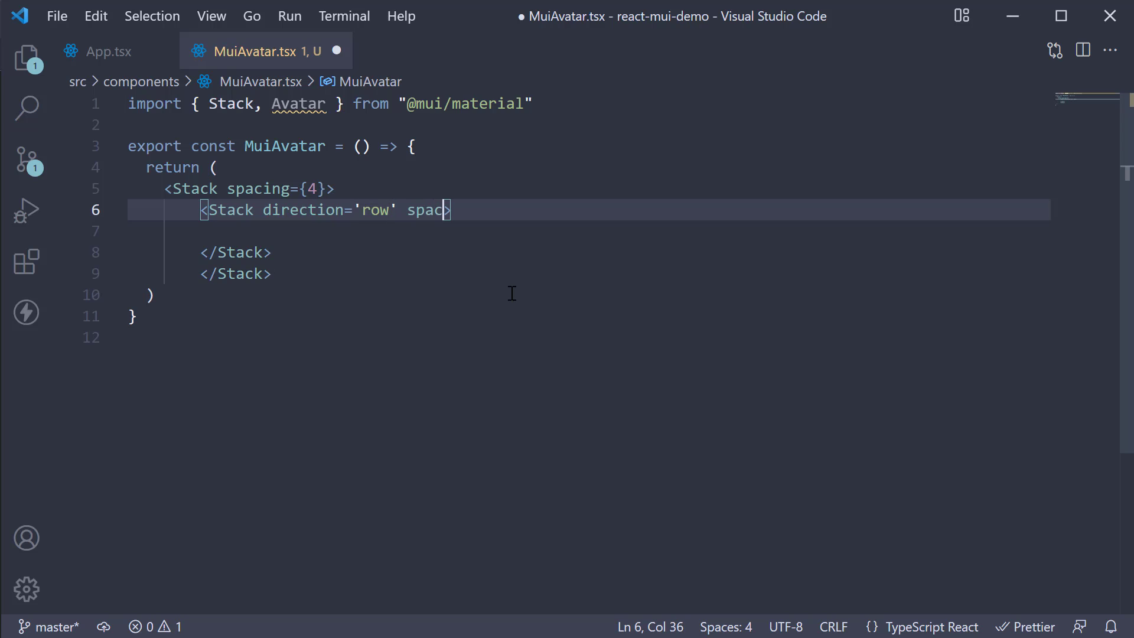
type("ing={1}")
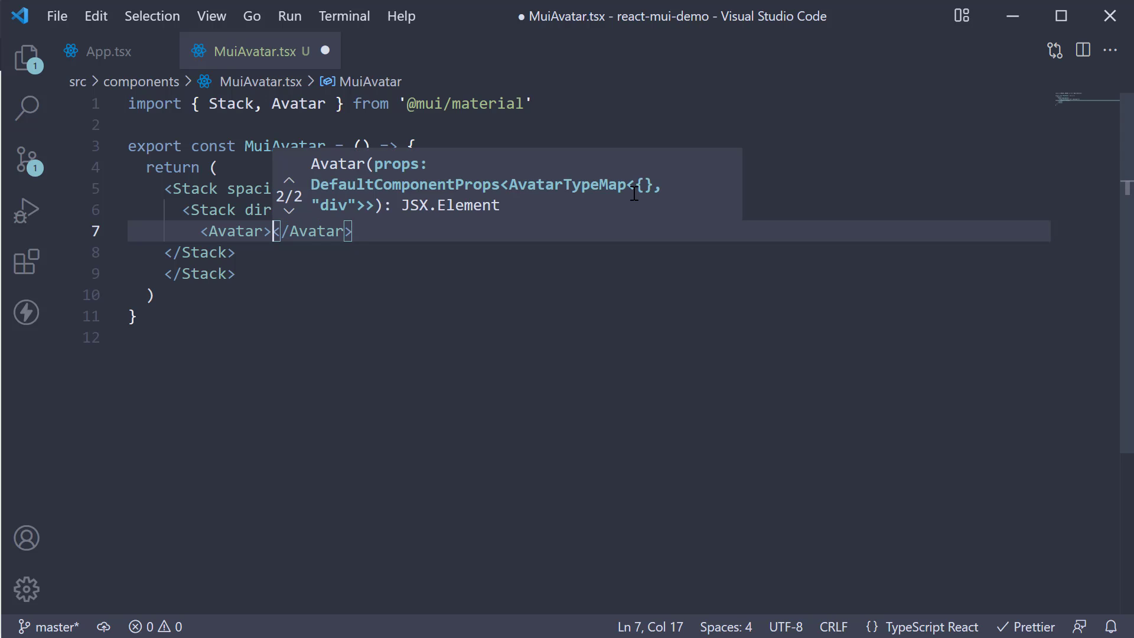
Step: Add two Avatars with initials BW and CK inside the row Stack
type("B")
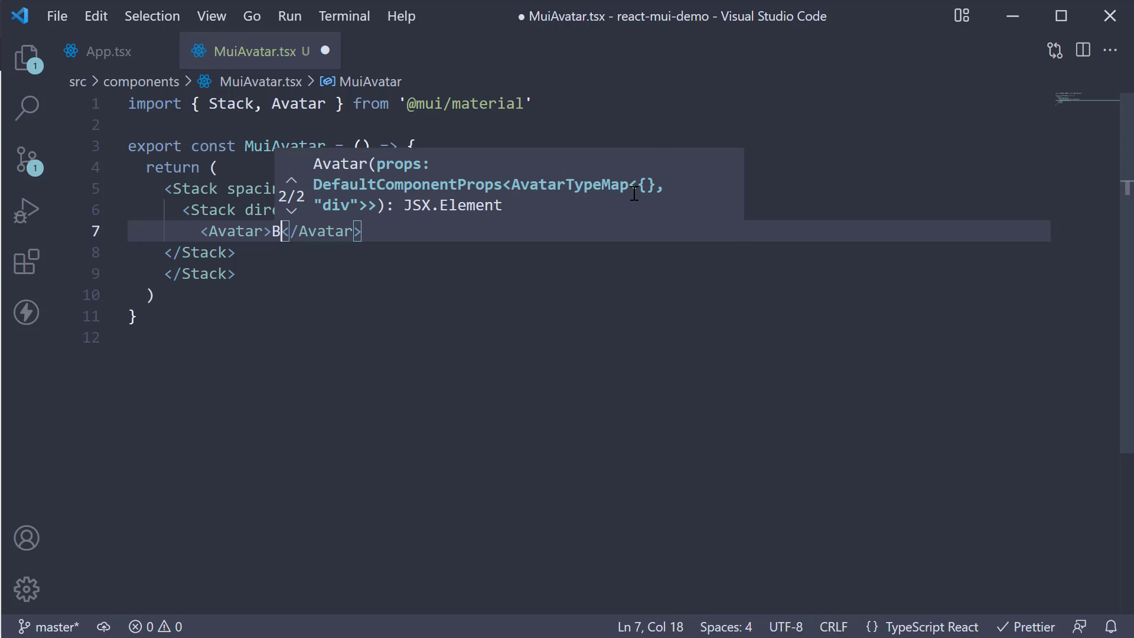
type("w")
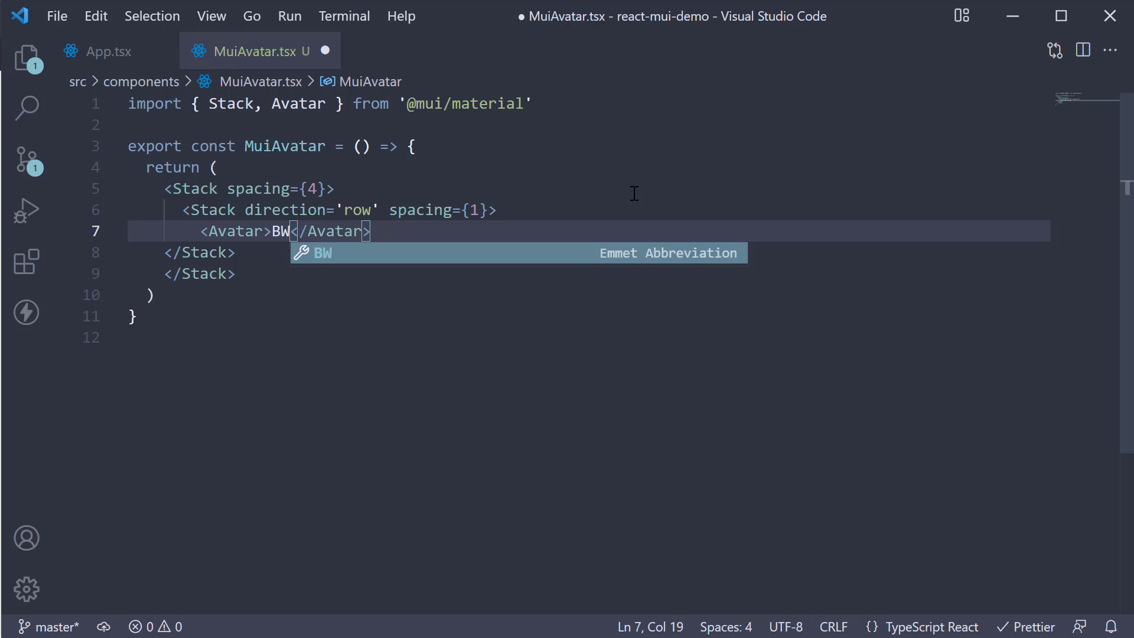
key("Enter")
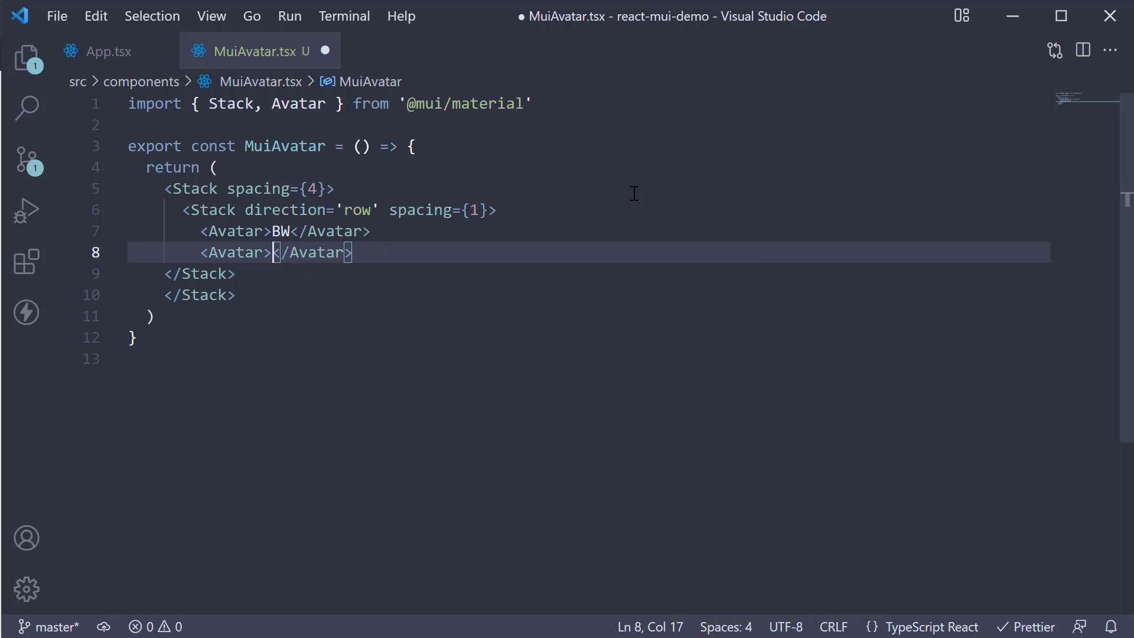
type("CK")
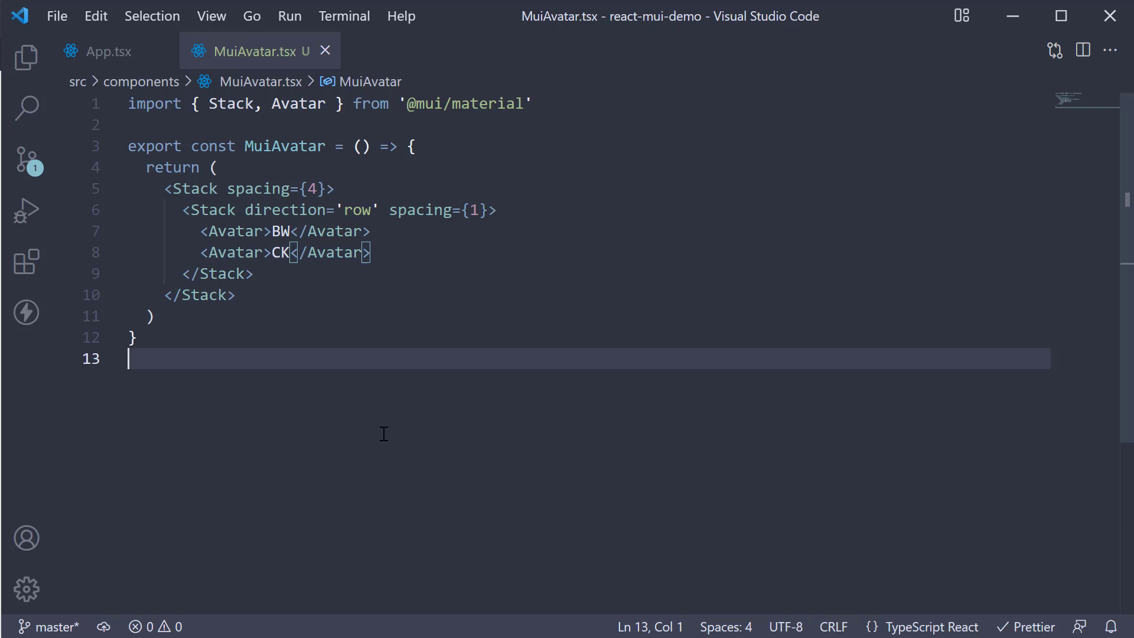
mouse_move(114, 40)
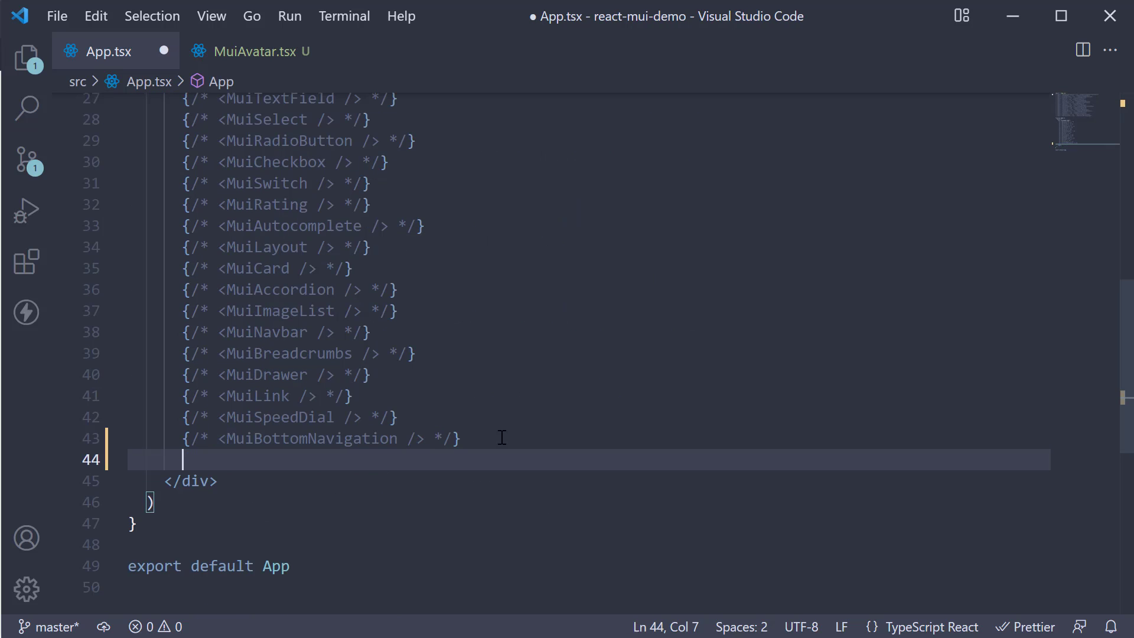
Step: Render <MuiAvatar /> at the end of App's div and save App.tsx
type("<MuiAvatar />")
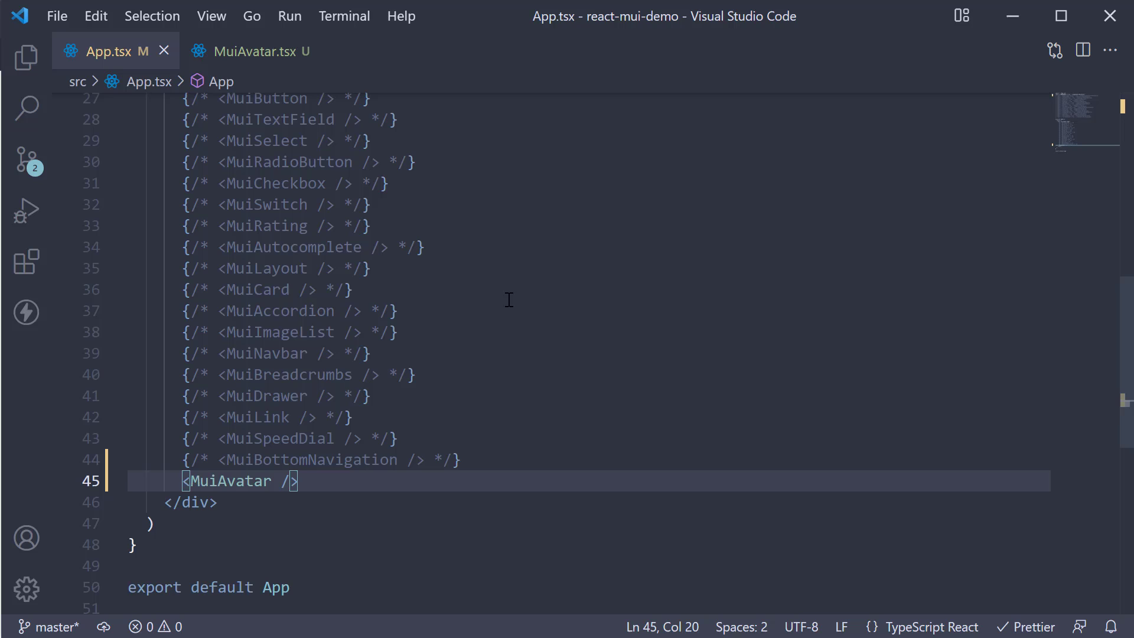
key("ctrl+p")
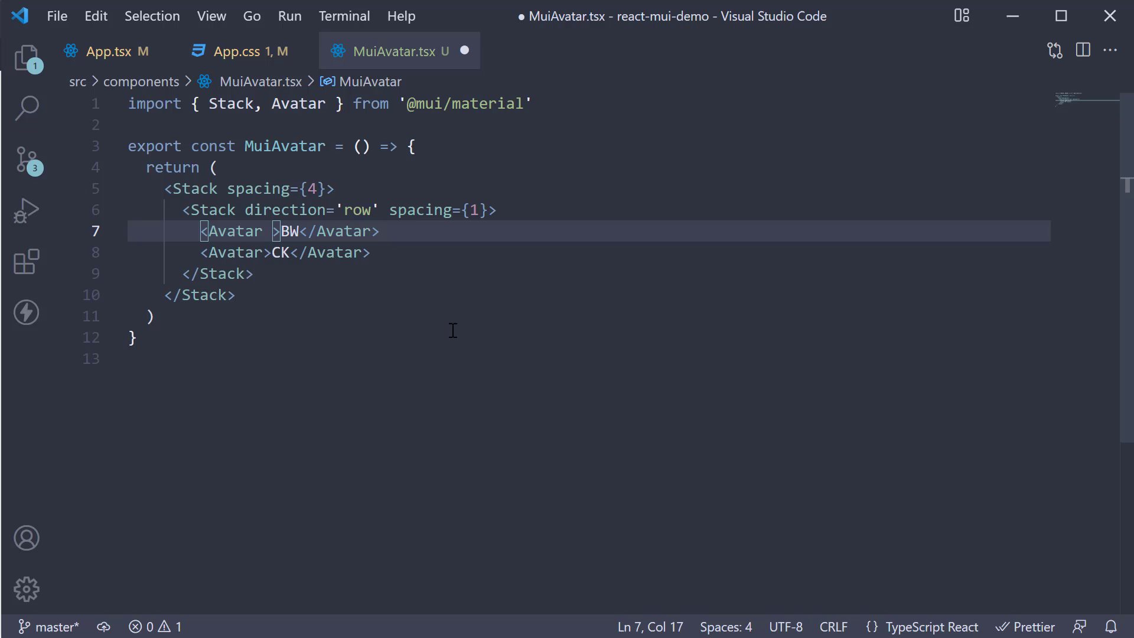
Step: Give both avatars an sx bgcolor of 'primary.light'
type("sx={{ bgcolor")
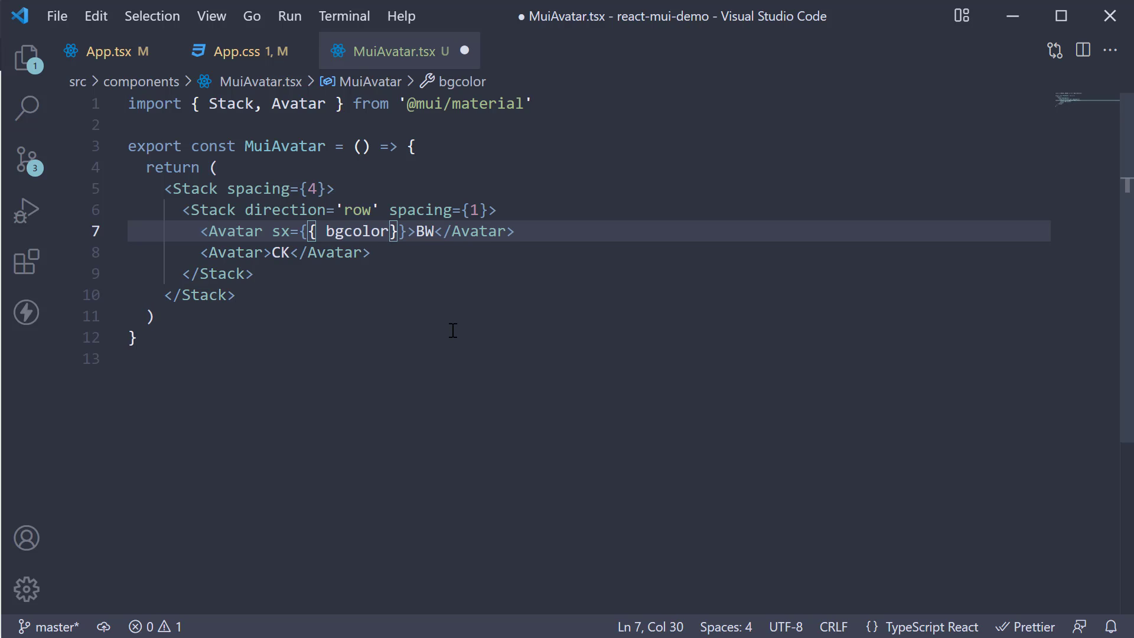
type(": 'primary'")
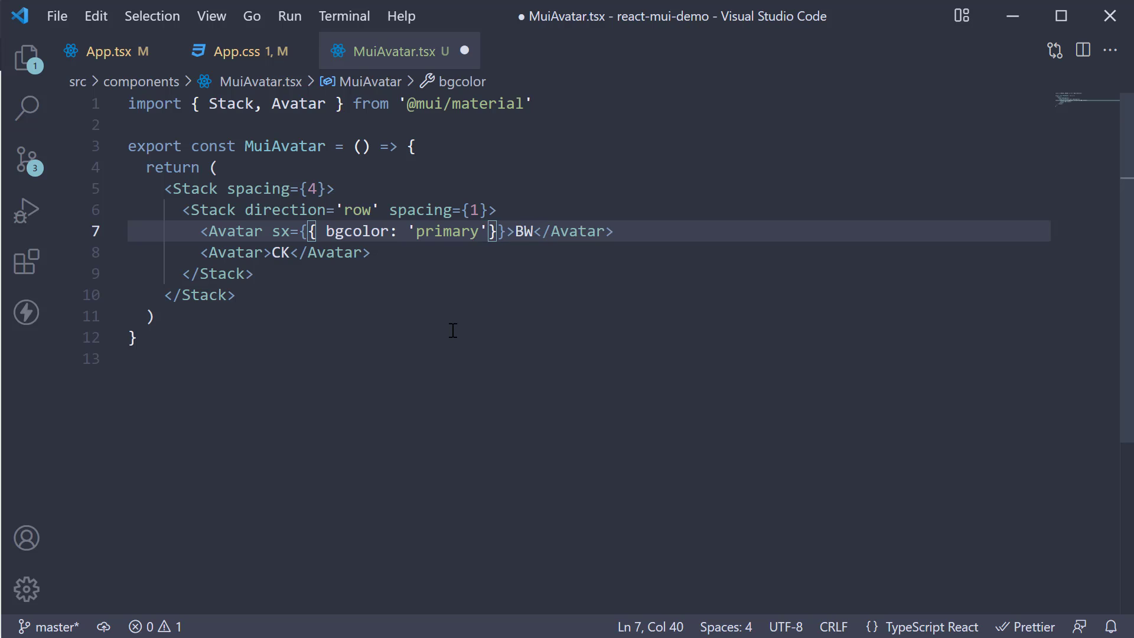
type(".light")
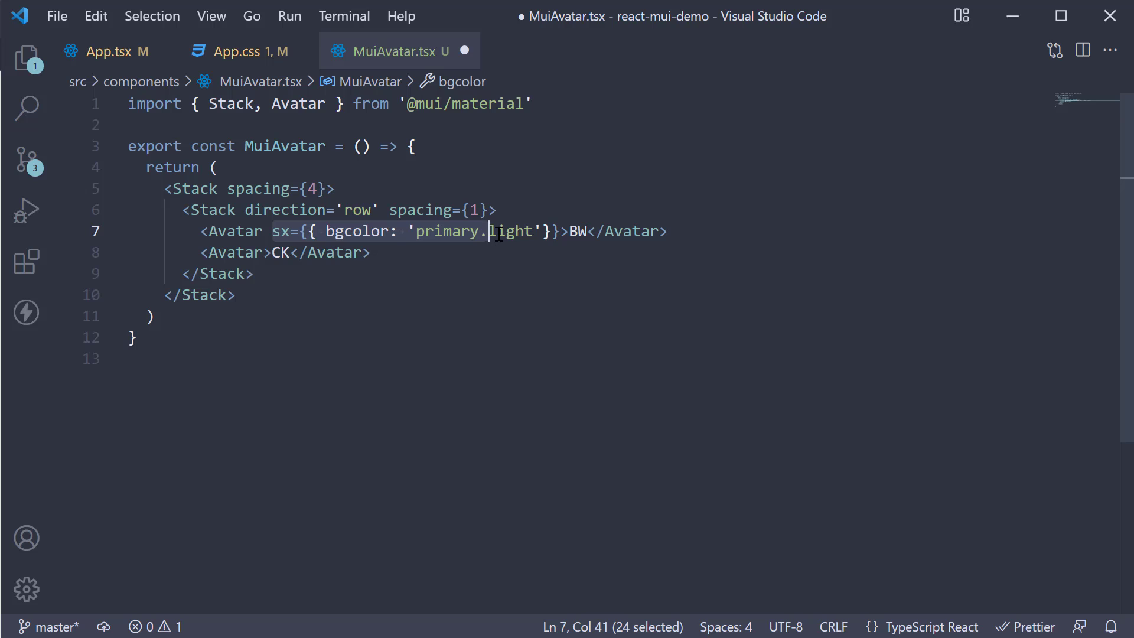
type("sx={{ bgcolor: 'primary.light'}}")
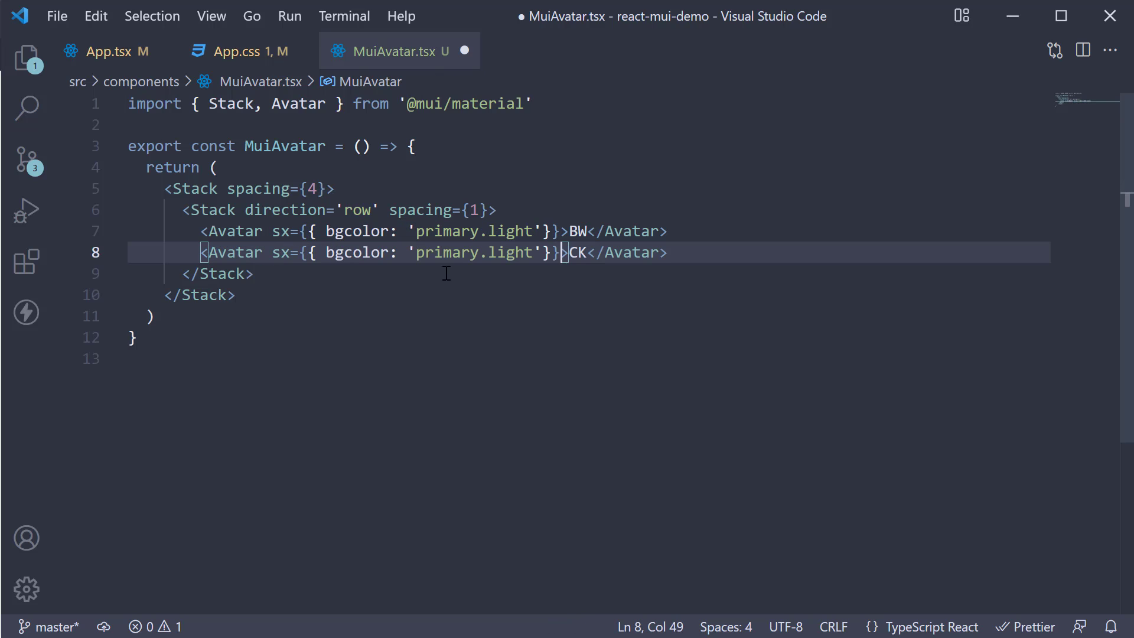
Step: Change the CK avatar's bgcolor to 'success.light' and save
double_click(449, 251)
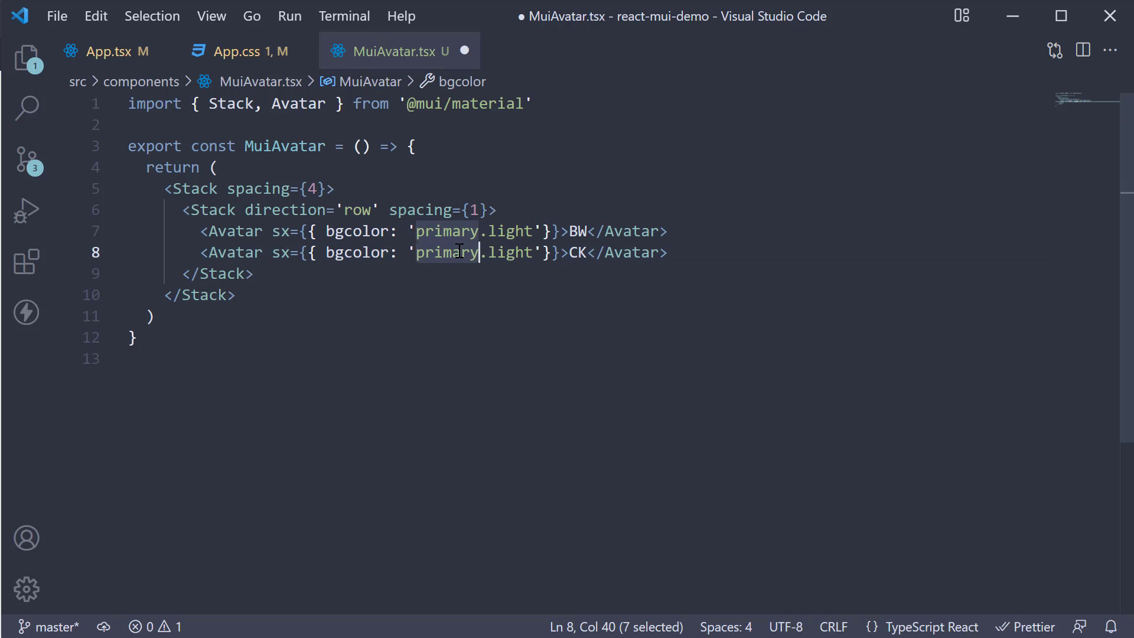
type("success")
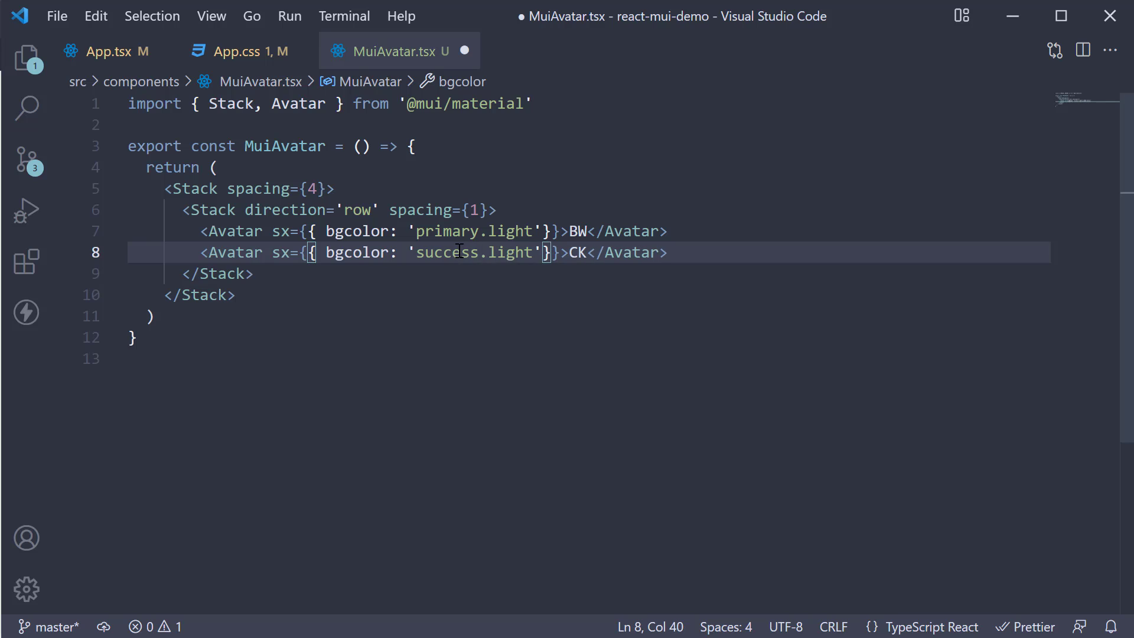
key("Ctrl+s")
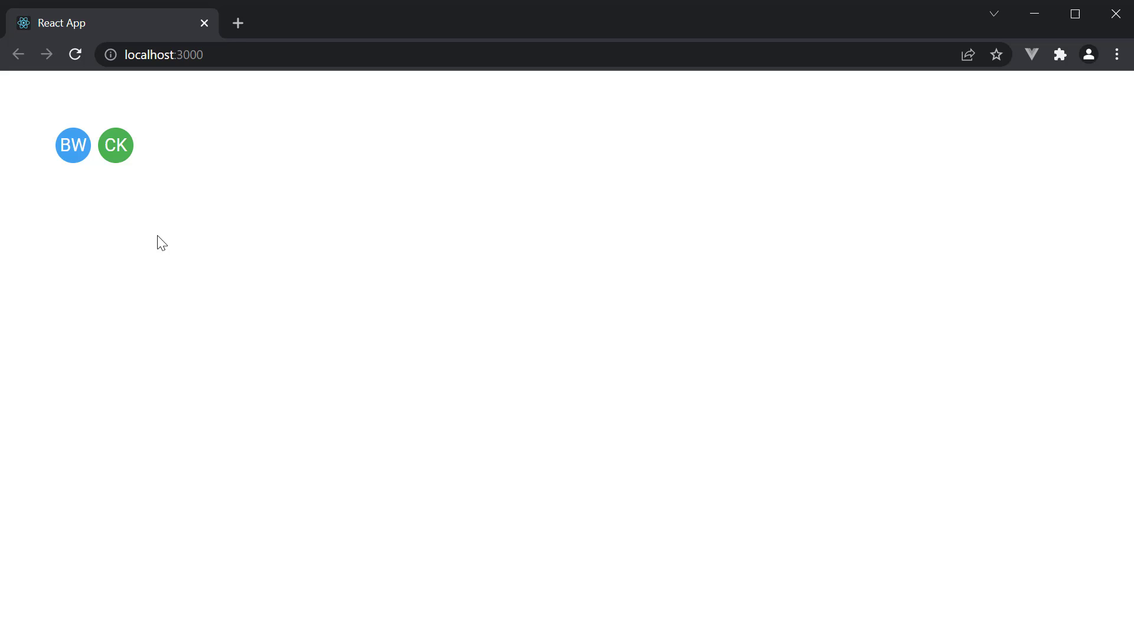
mouse_move(105, 172)
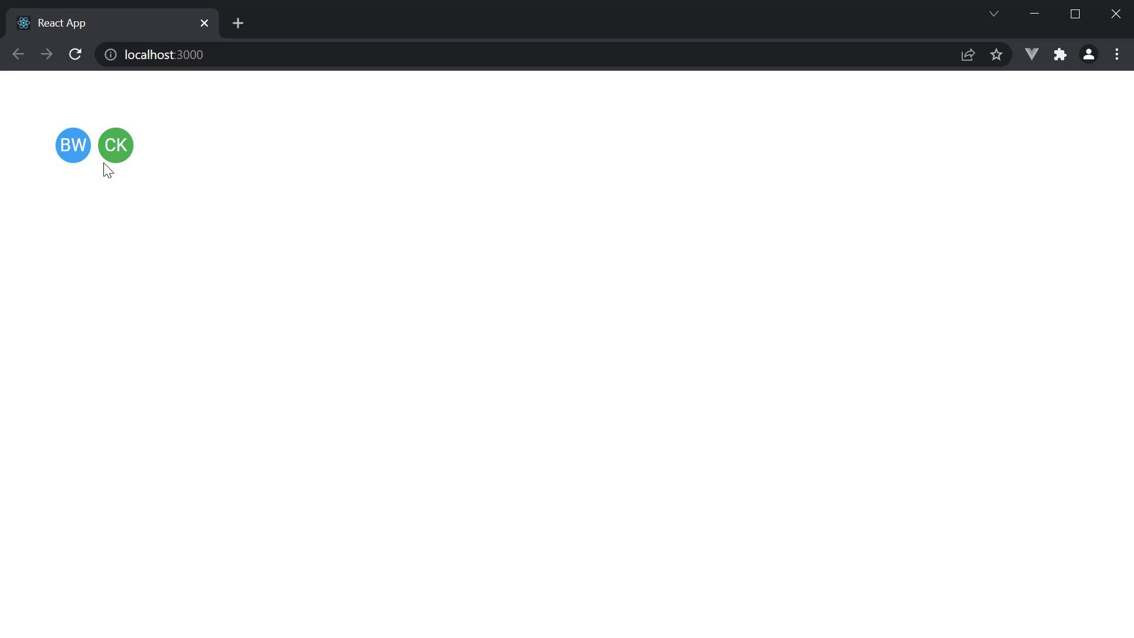
mouse_move(292, 265)
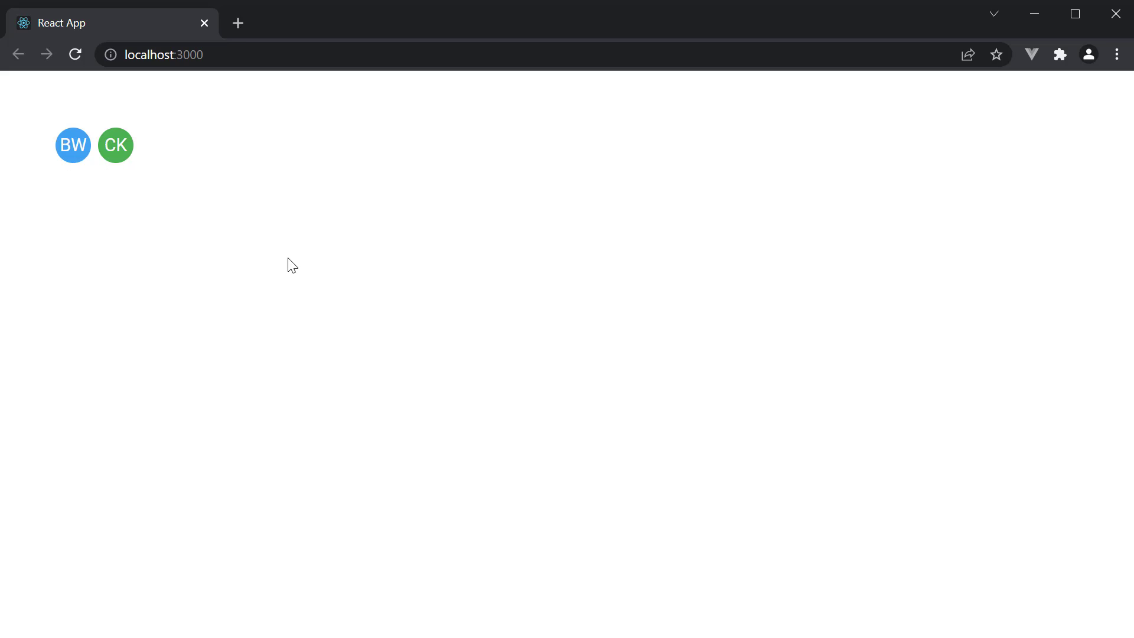
mouse_move(446, 409)
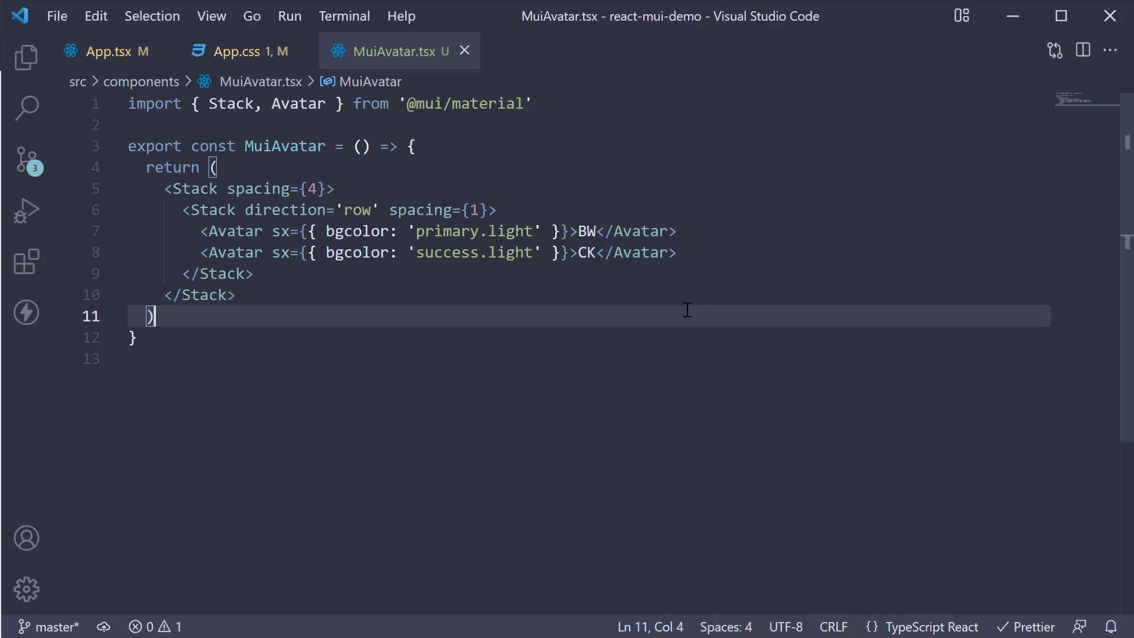
mouse_move(180, 210)
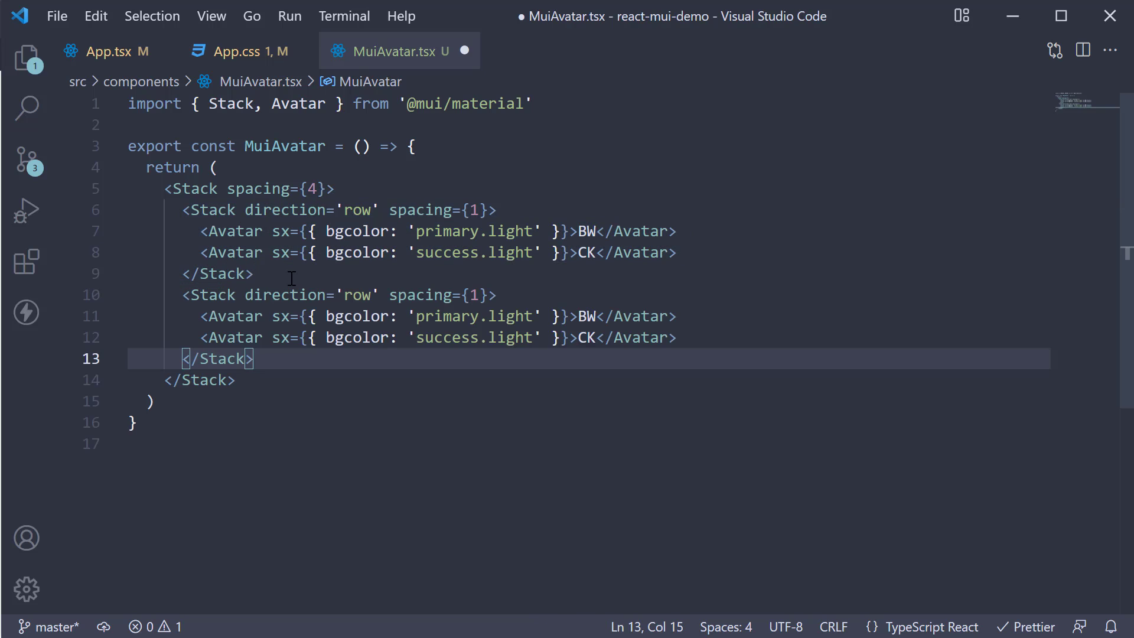
mouse_move(701, 338)
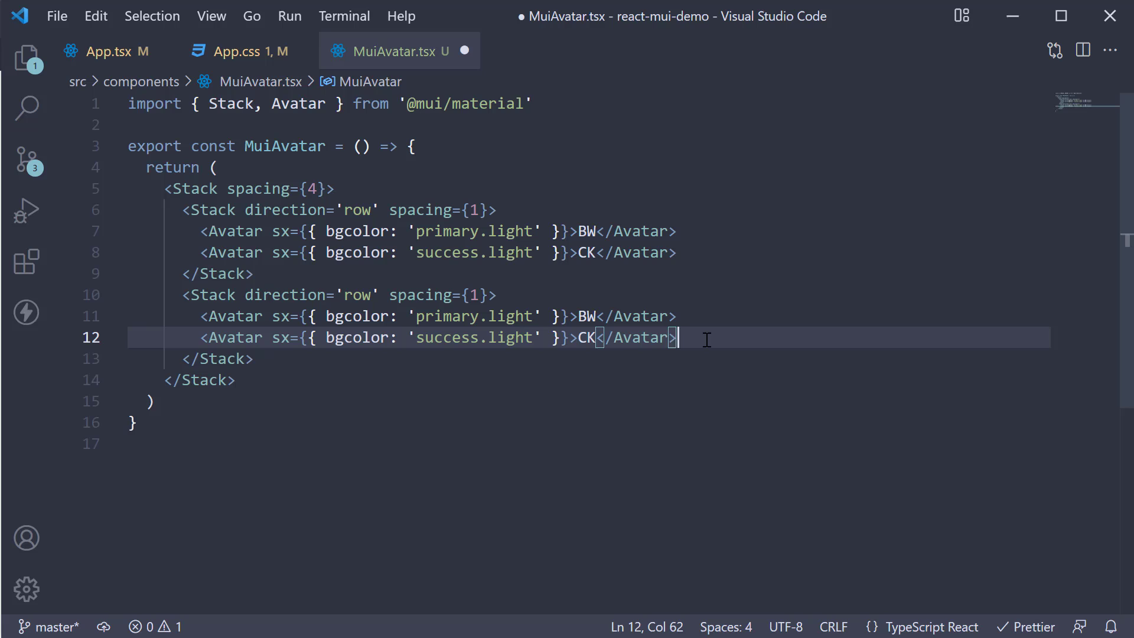
Step: Add a photo Avatar with the randomuser women/79 portrait and alt 'Jane Doe'
key("Enter")
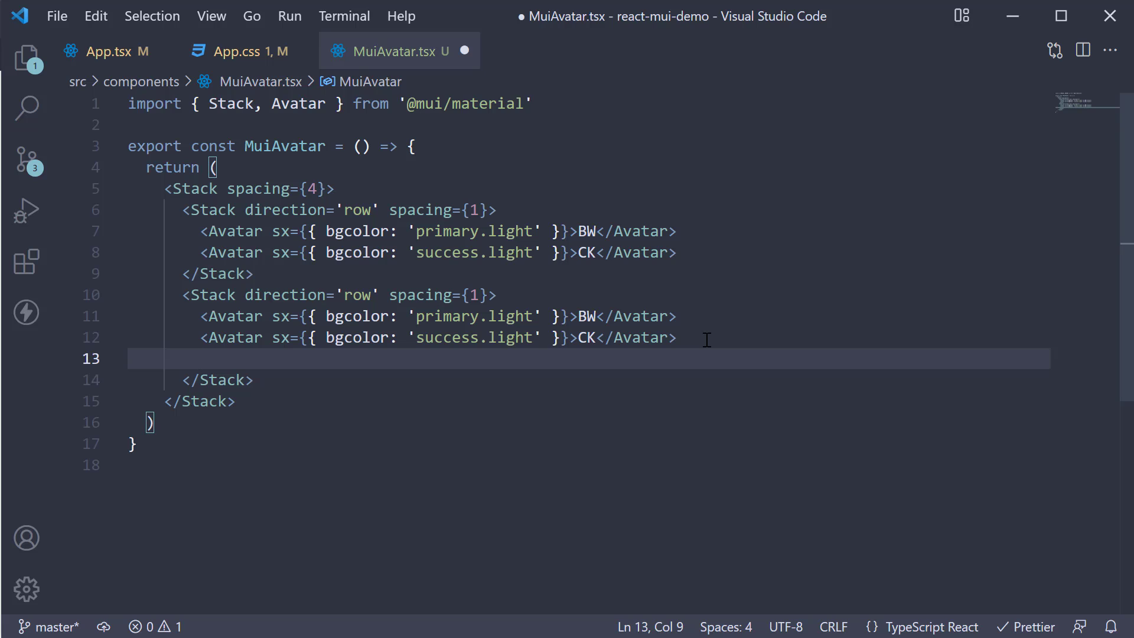
type("<A")
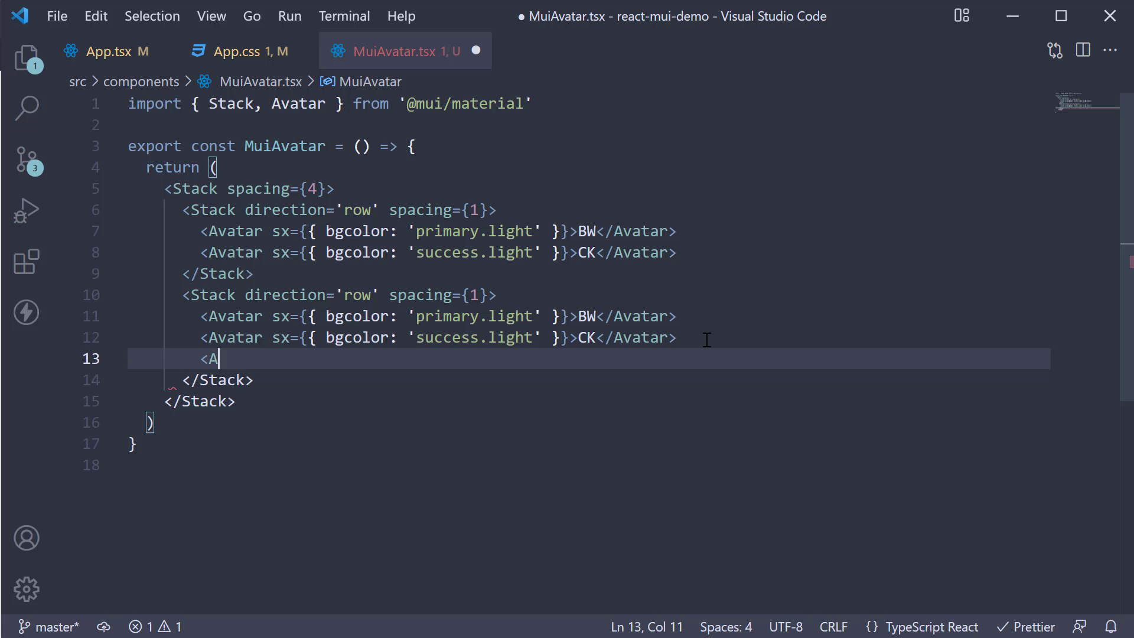
type("vatar /")
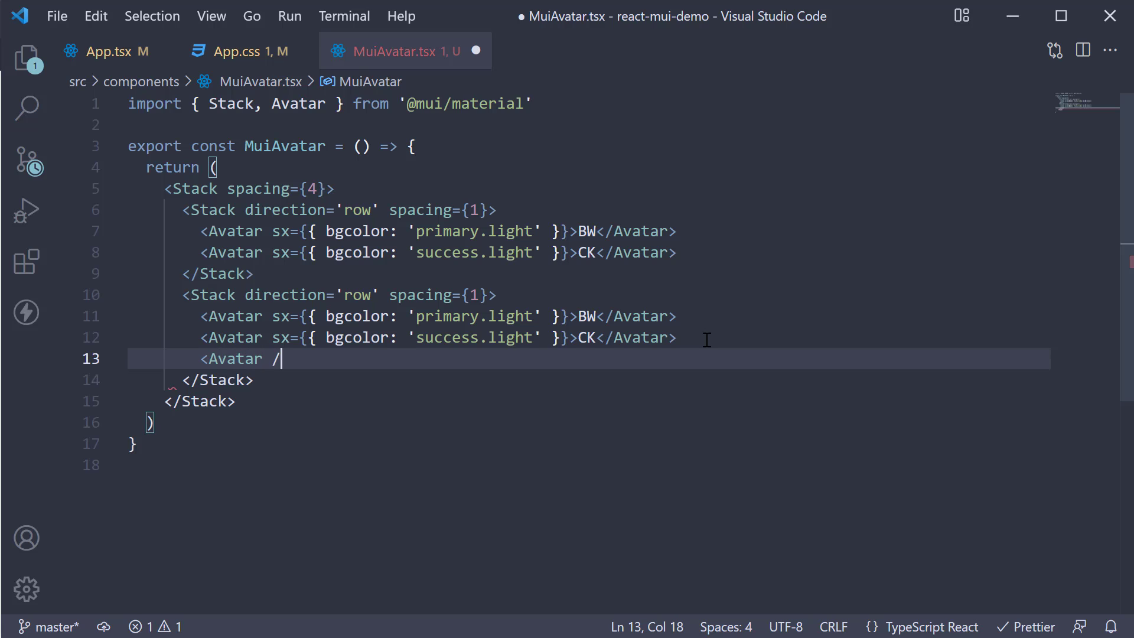
type(">")
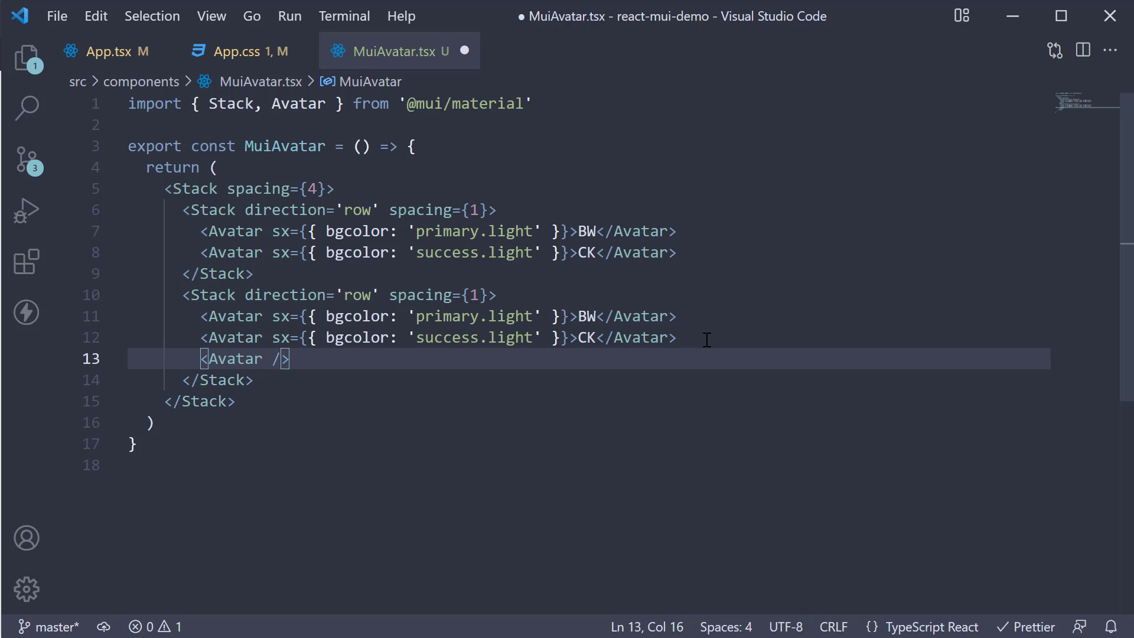
type("src=''")
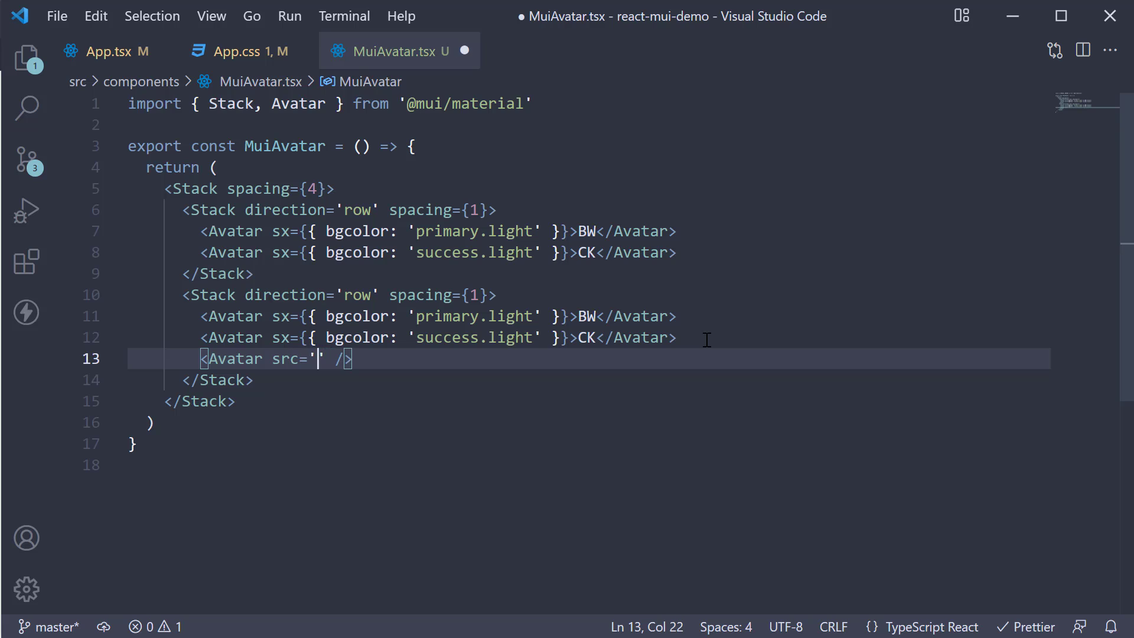
mouse_move(479, 444)
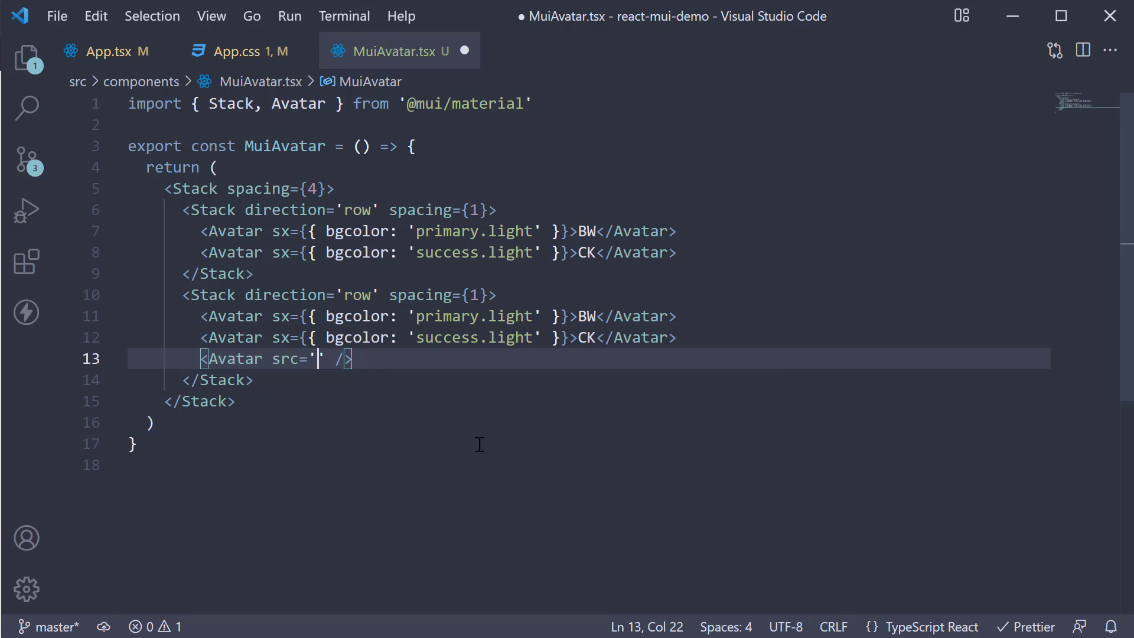
type("https://randomuser.me/api/portraits/women/79.jpg")
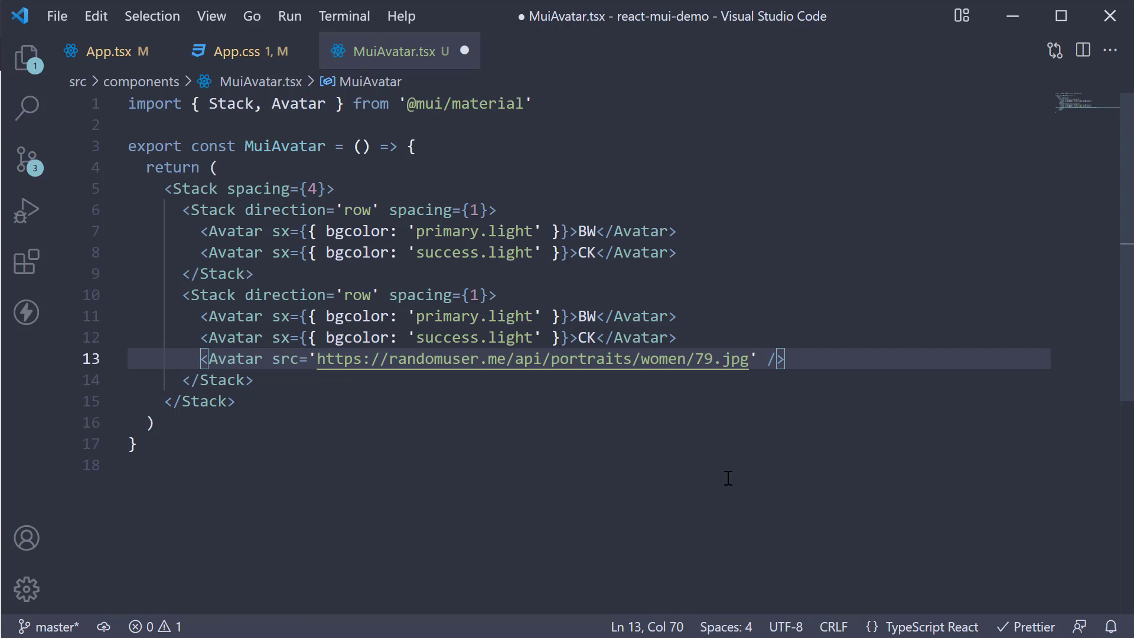
mouse_move(444, 380)
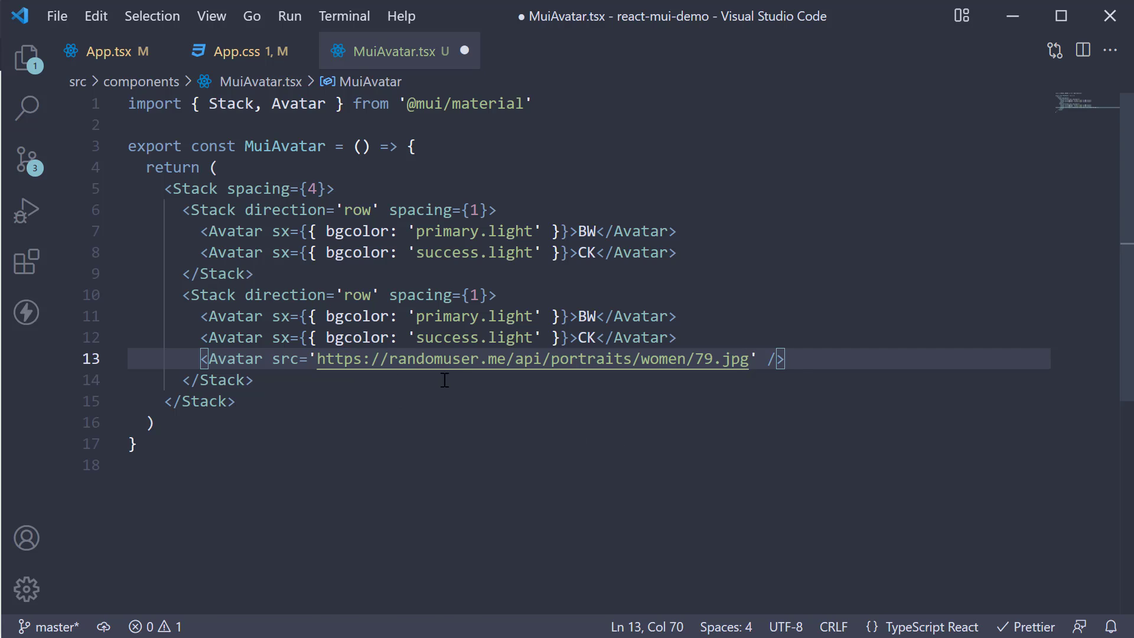
mouse_move(545, 359)
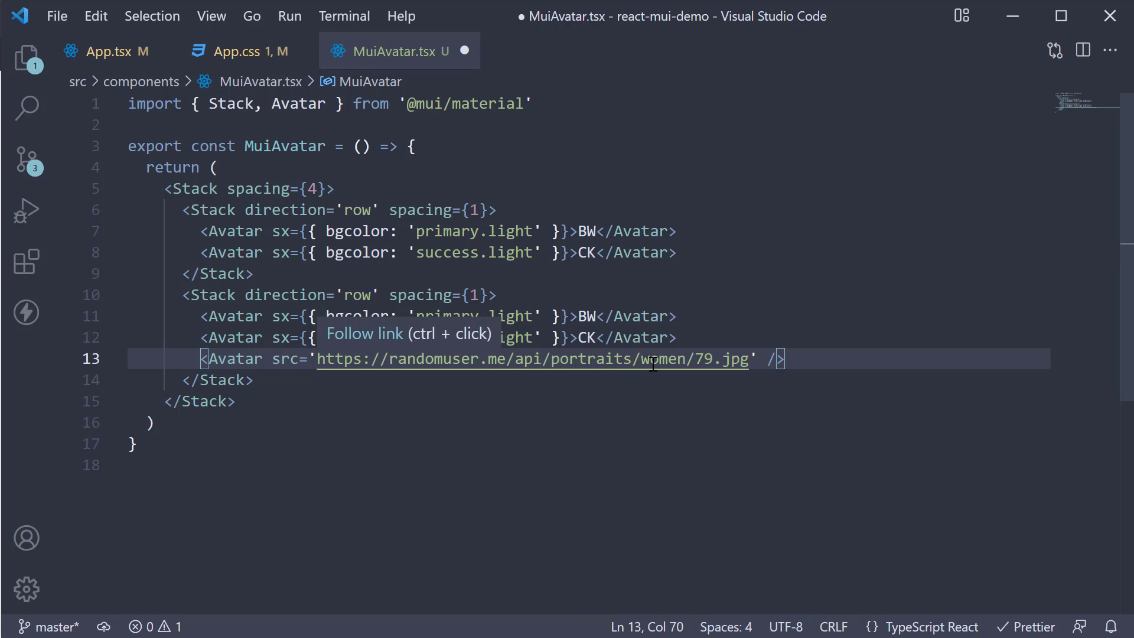
mouse_move(784, 416)
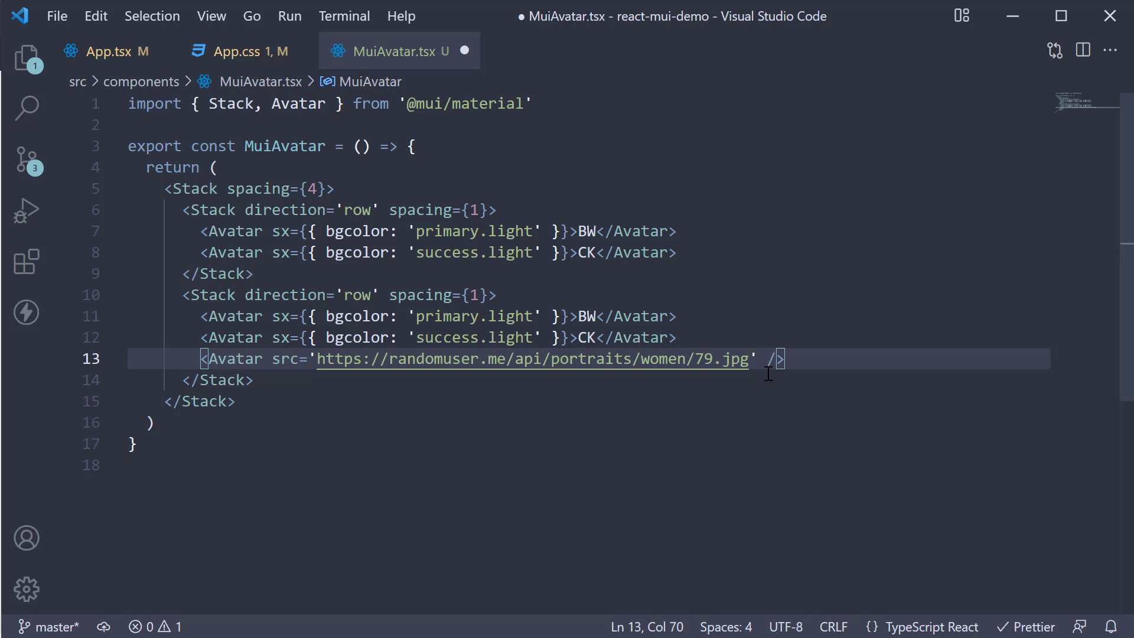
type("alt='")
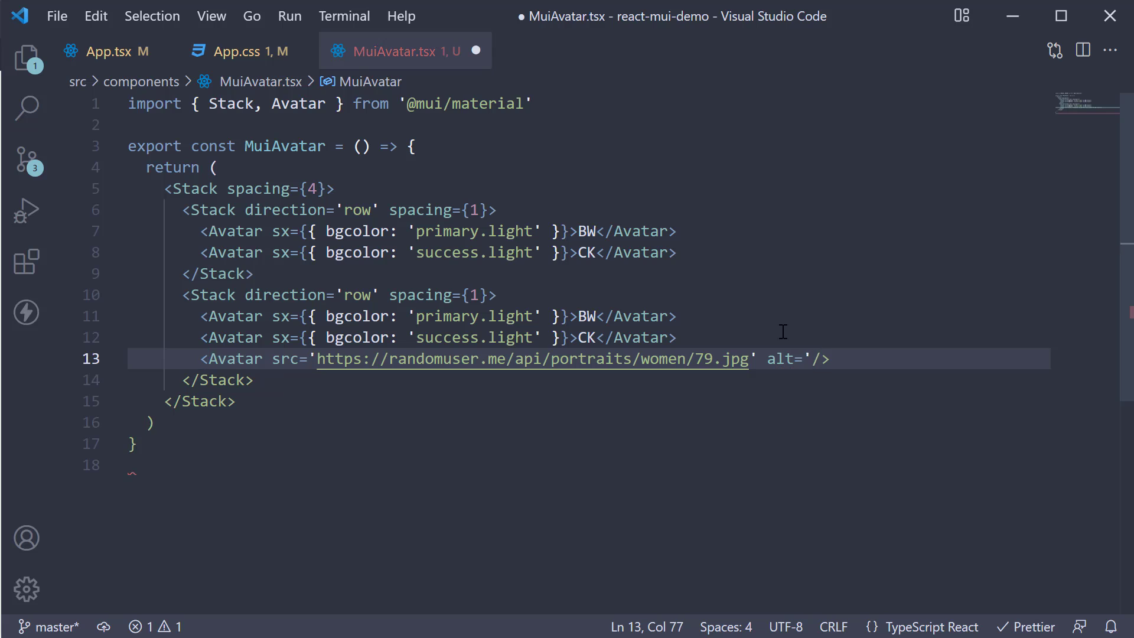
type("Jane Do")
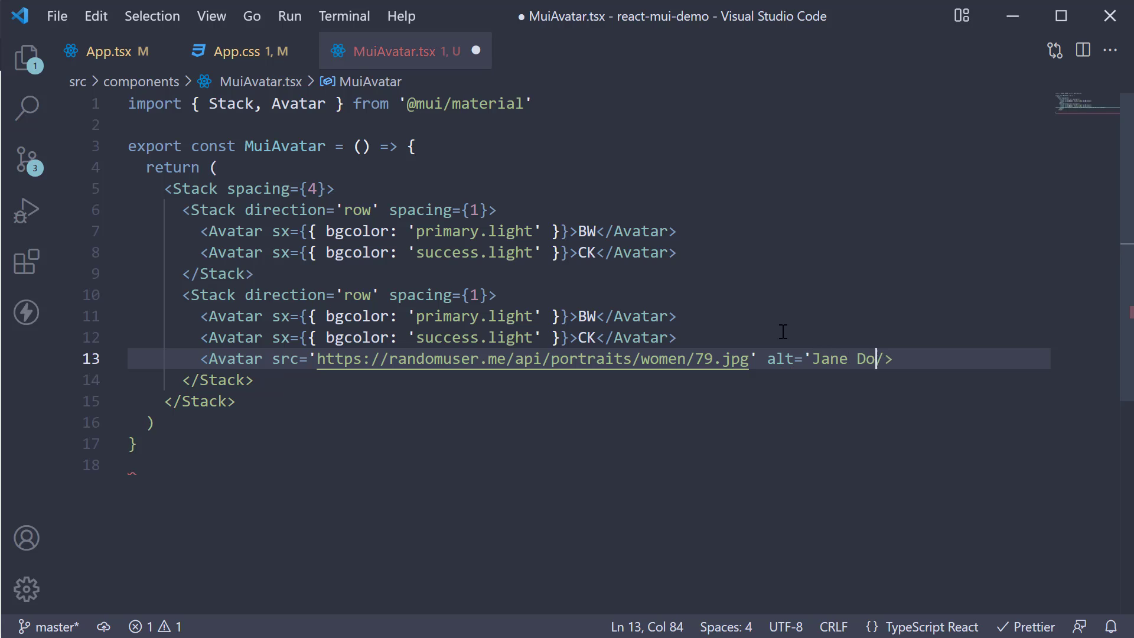
type("e' /")
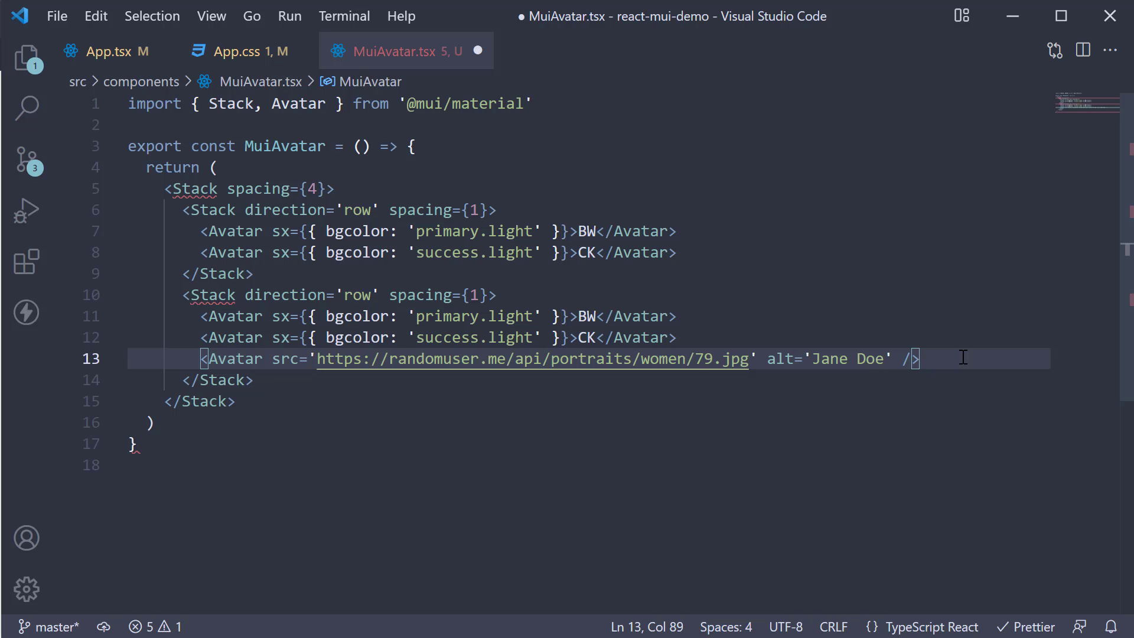
Step: Add a second photo Avatar with the men/51 portrait and alt 'John Doe', then save
type("<Avatar src='https://randomuser.me/api/portraits/men/51.jpg' alt='John Doe' />")
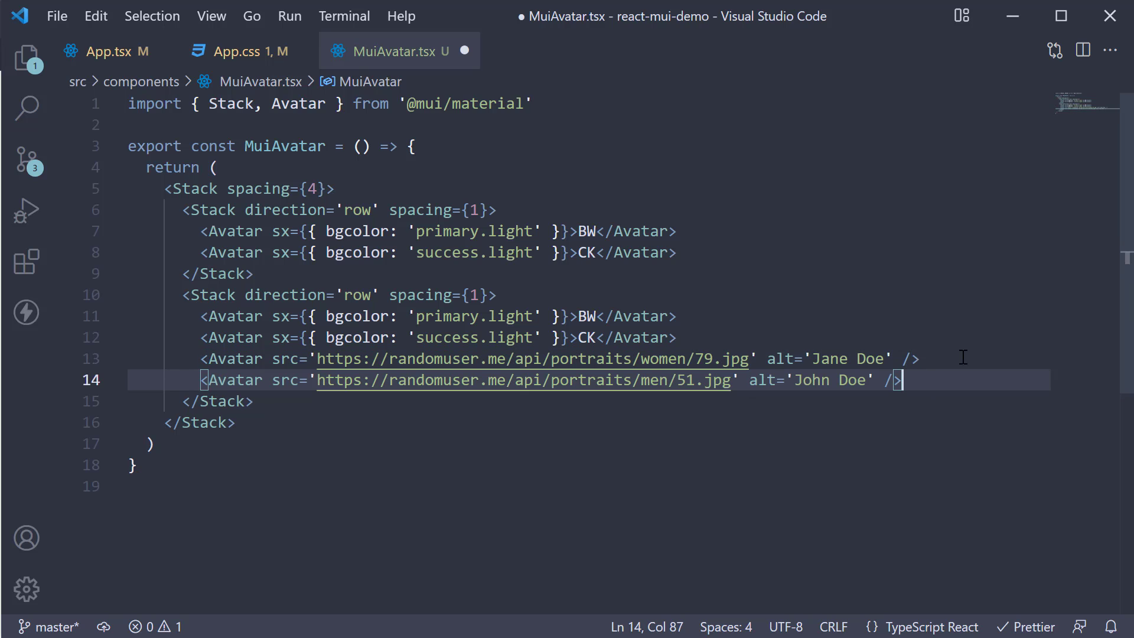
key("Ctrl+S")
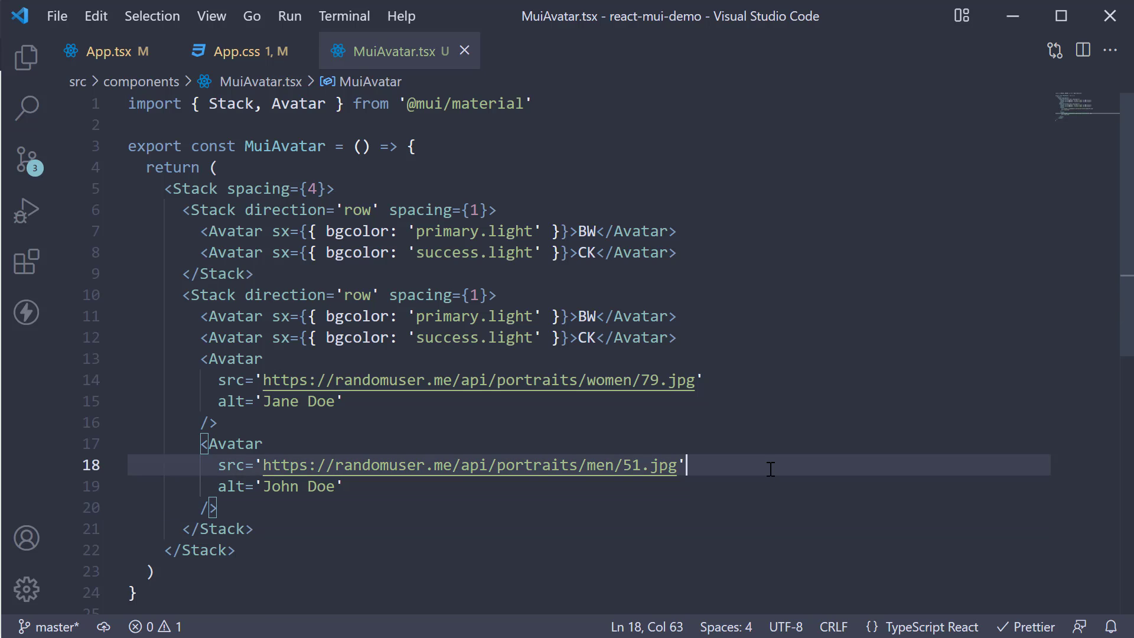
mouse_move(786, 486)
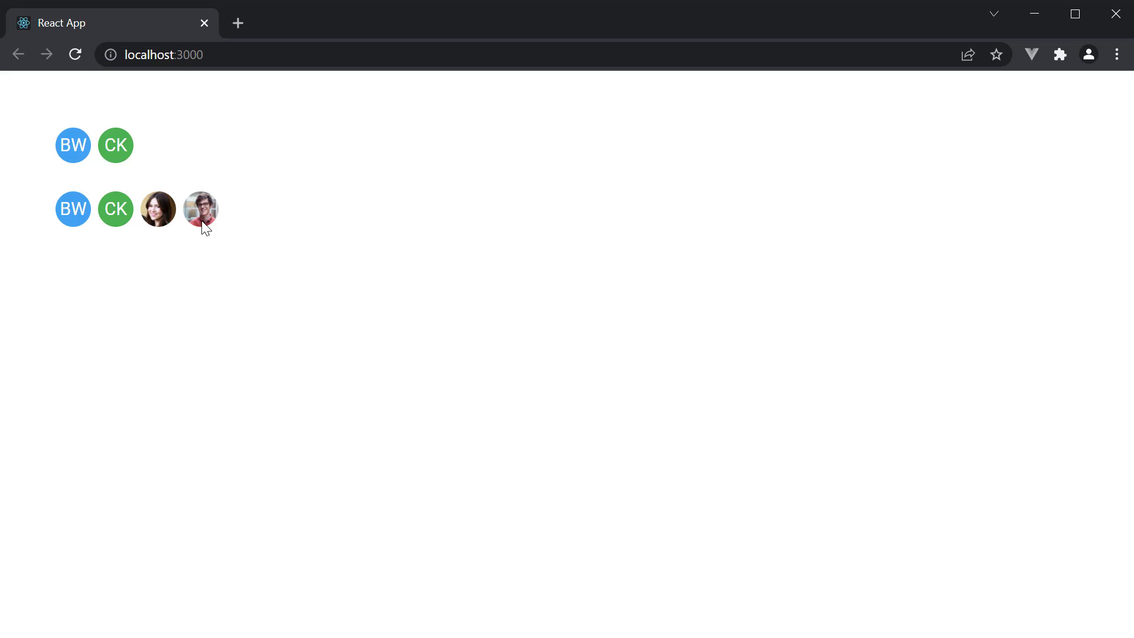
mouse_move(361, 317)
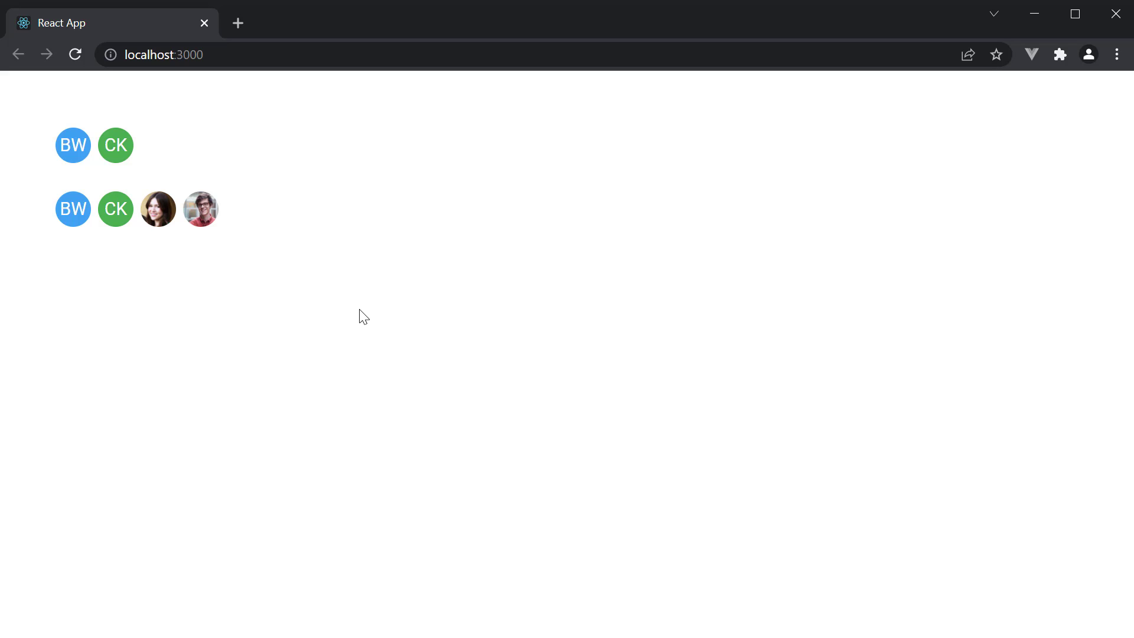
mouse_move(247, 251)
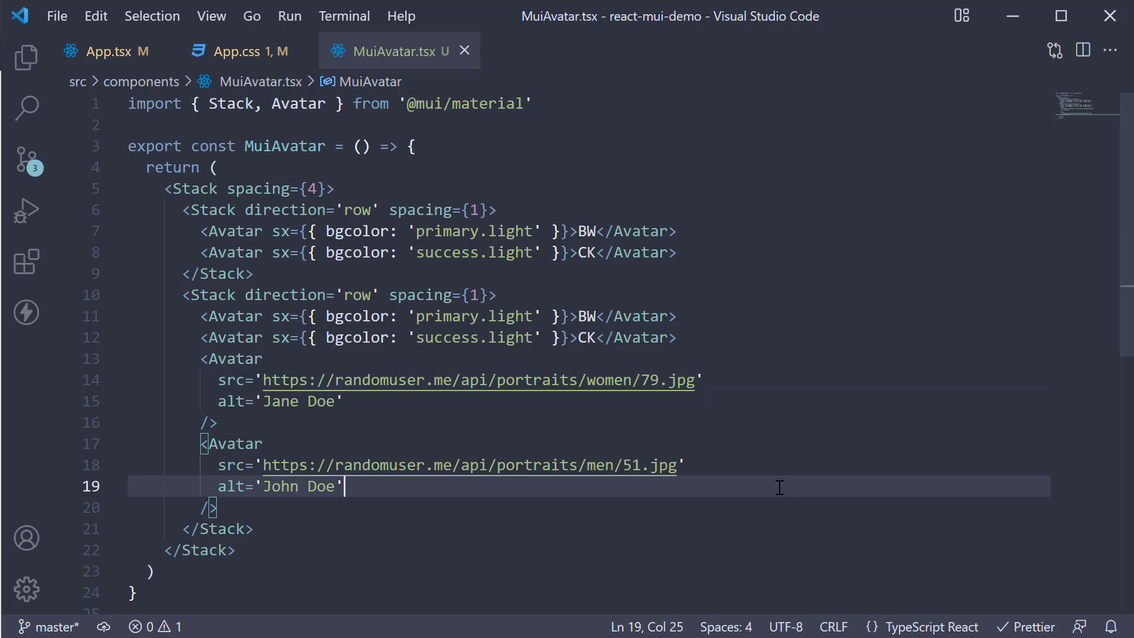
Step: Import AvatarGroup and wrap the second row's avatars in an AvatarGroup, then save
double_click(299, 104)
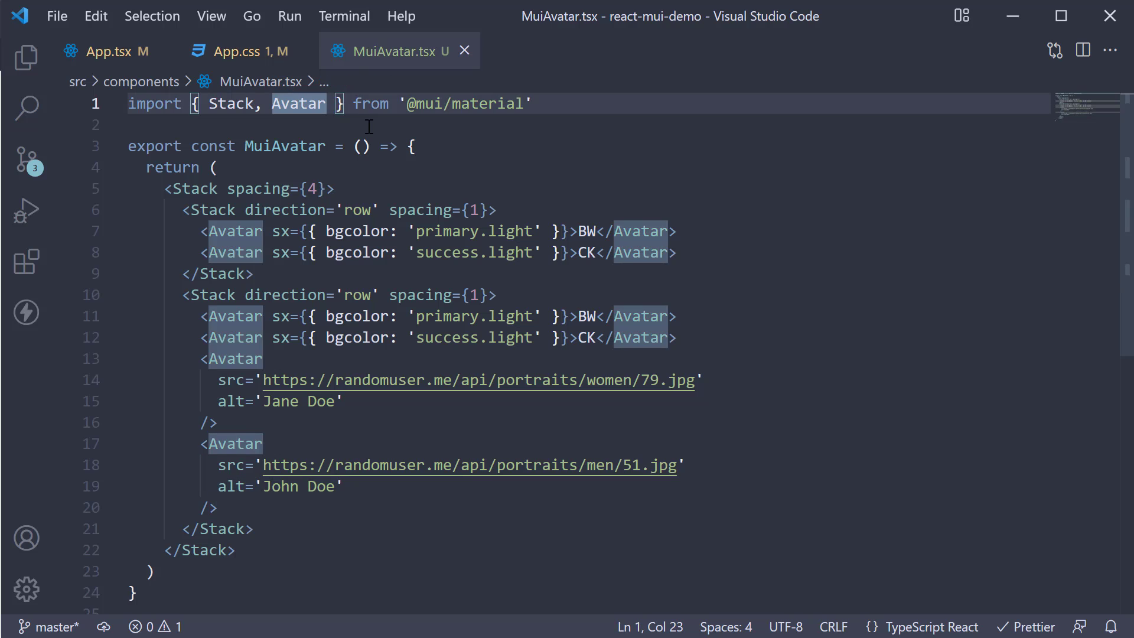
type(", AvatarGroup")
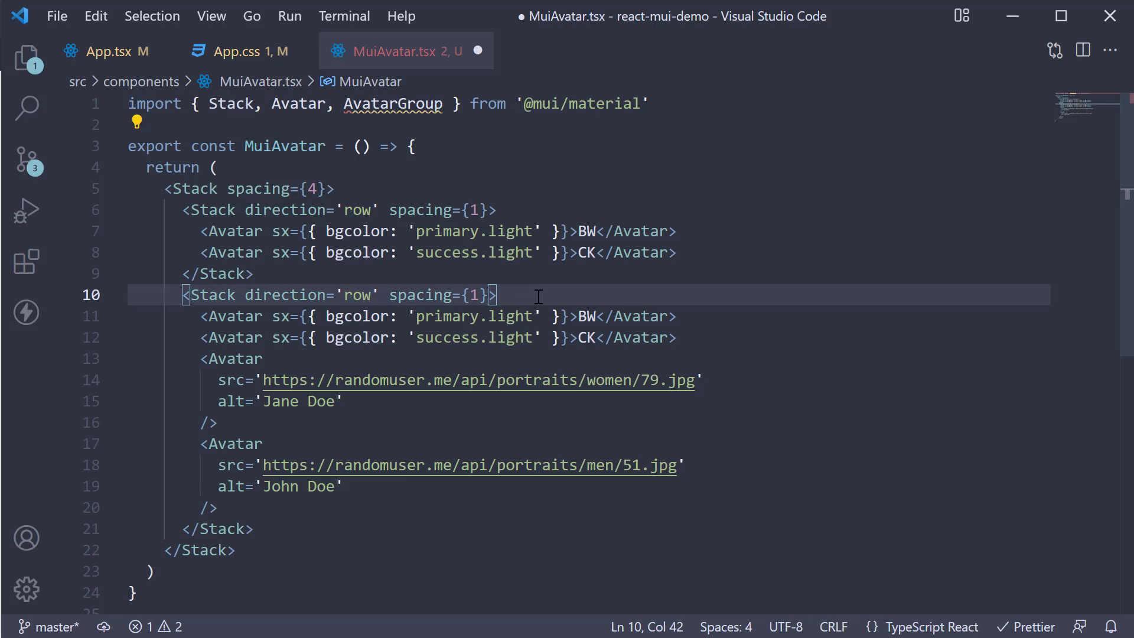
type("<AvatarGroup")
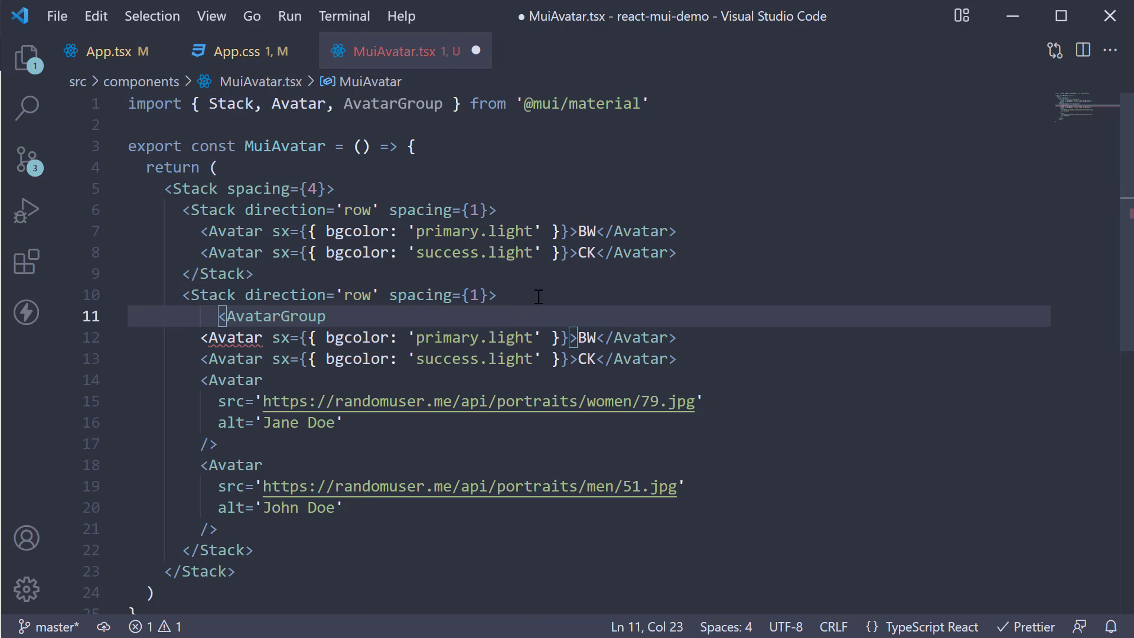
type(">")
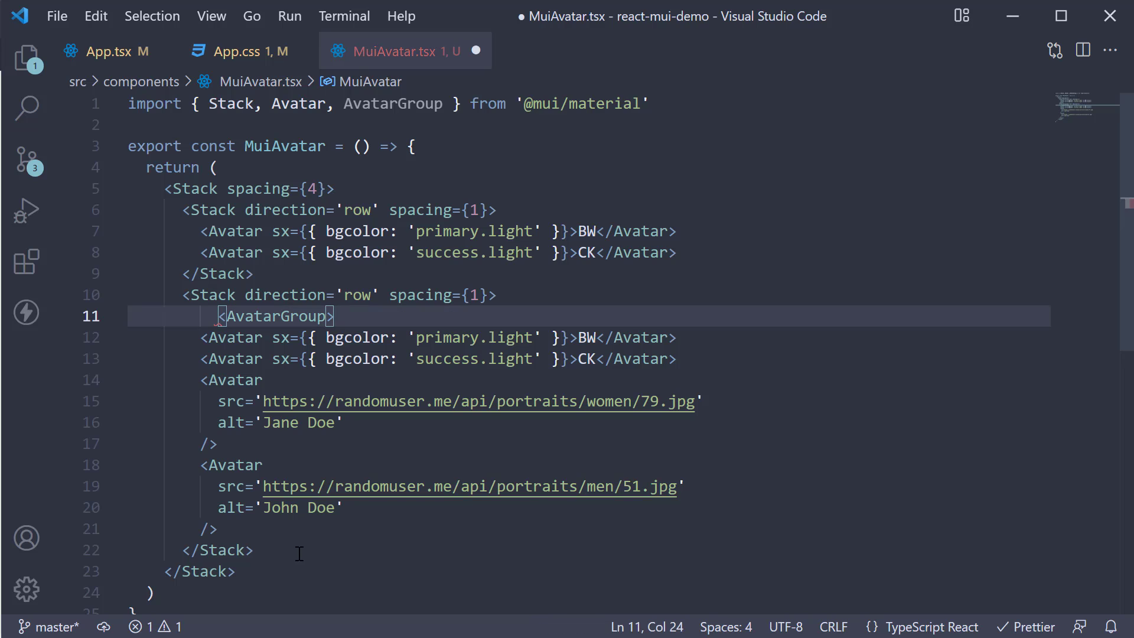
key("ctrl+s")
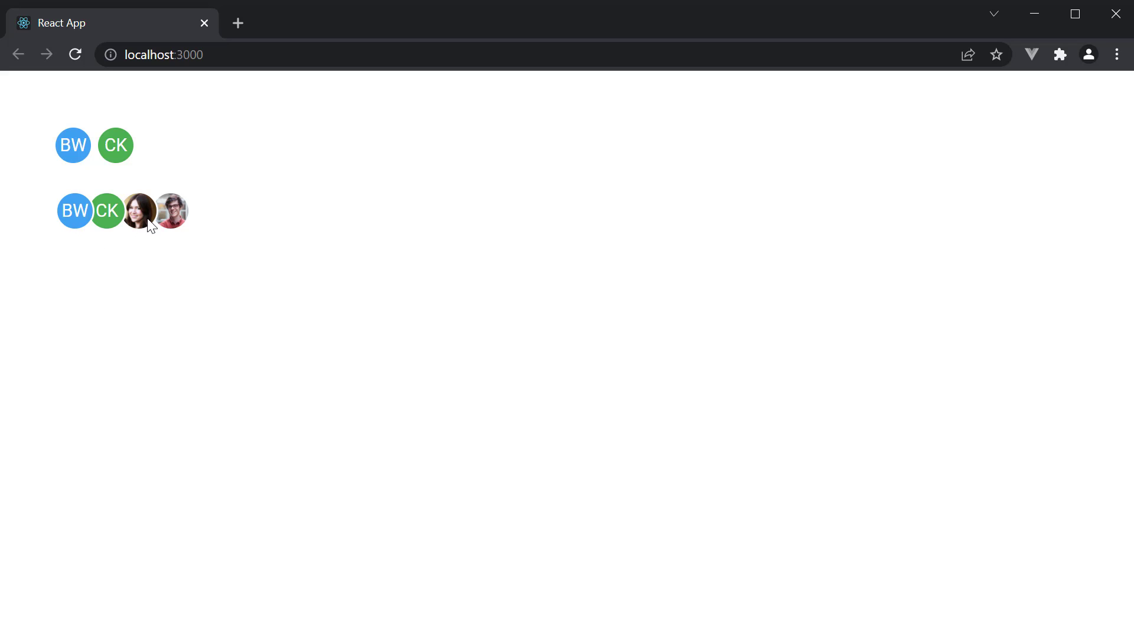
mouse_move(165, 232)
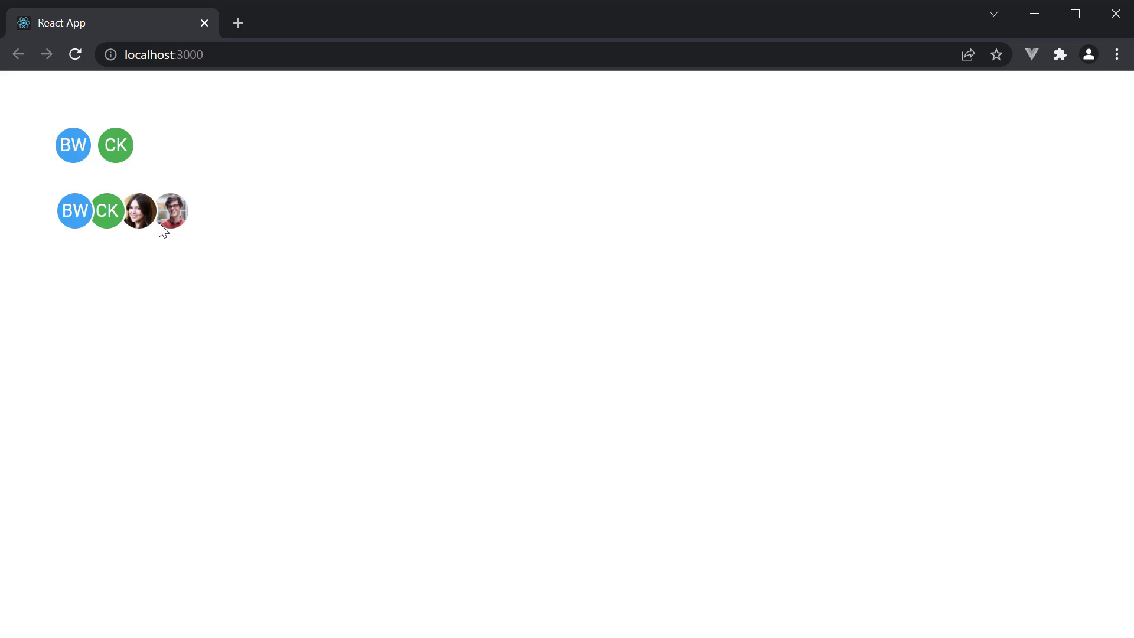
mouse_move(100, 228)
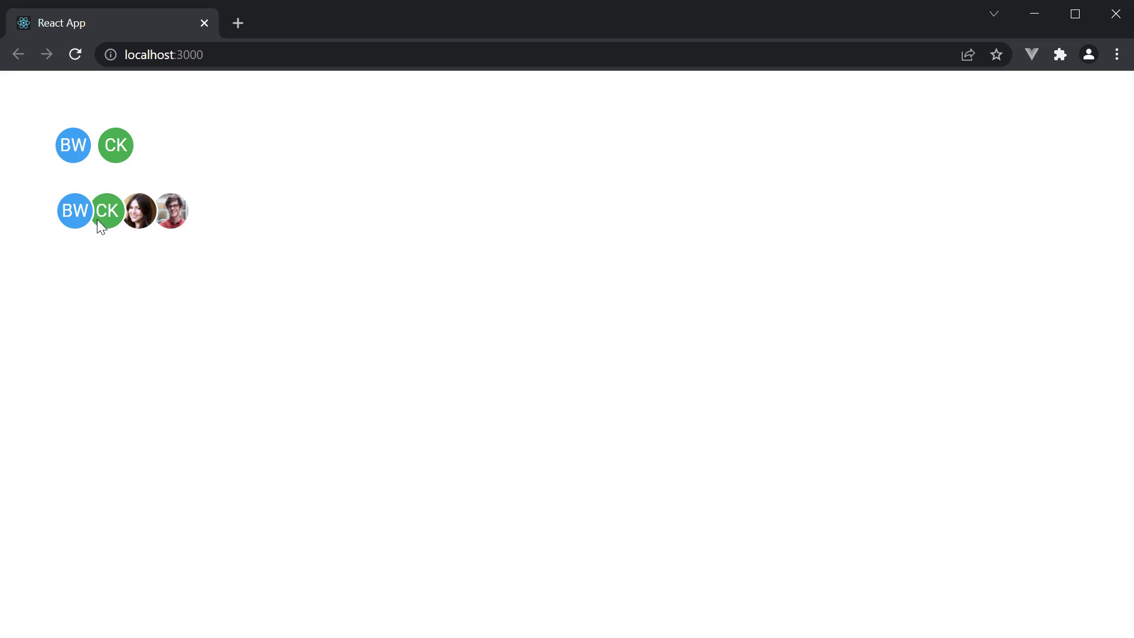
mouse_move(184, 222)
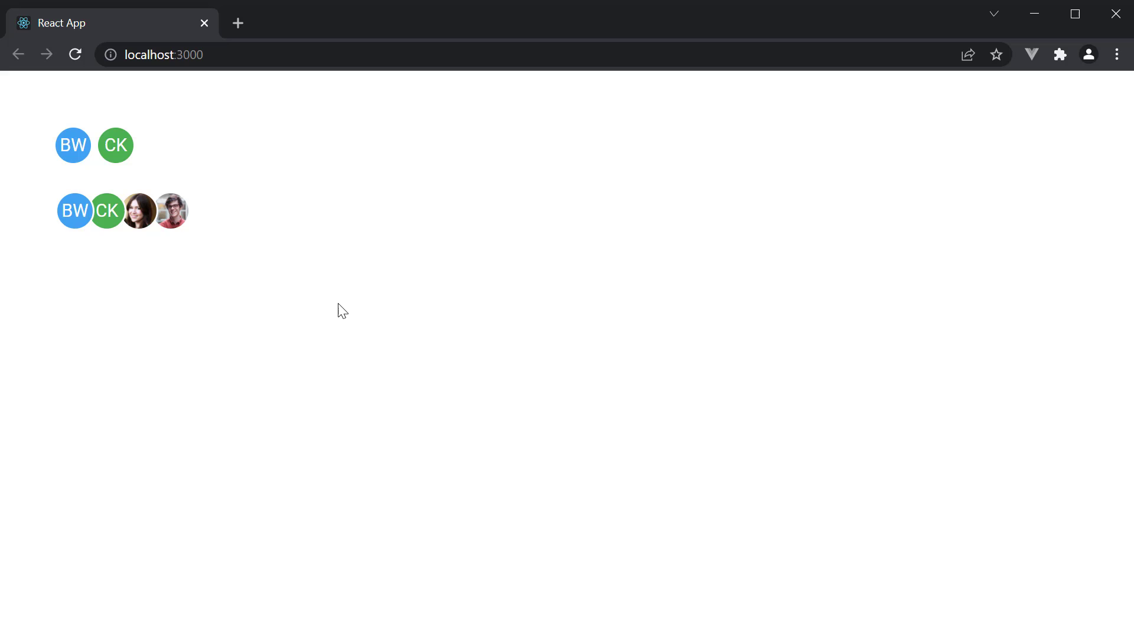
mouse_move(239, 286)
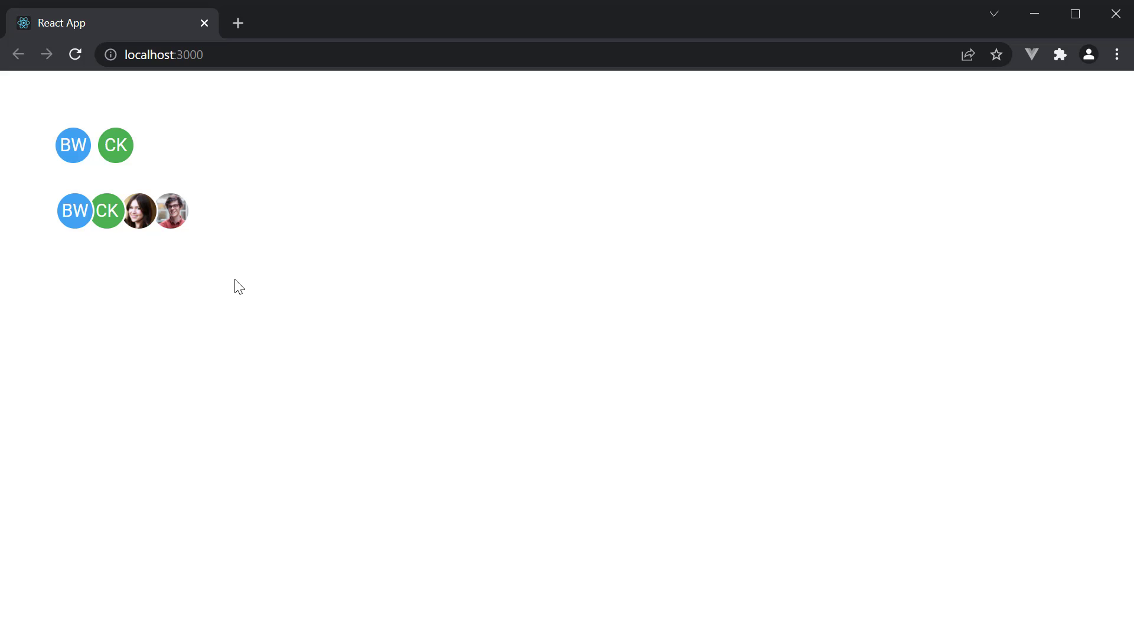
mouse_move(358, 330)
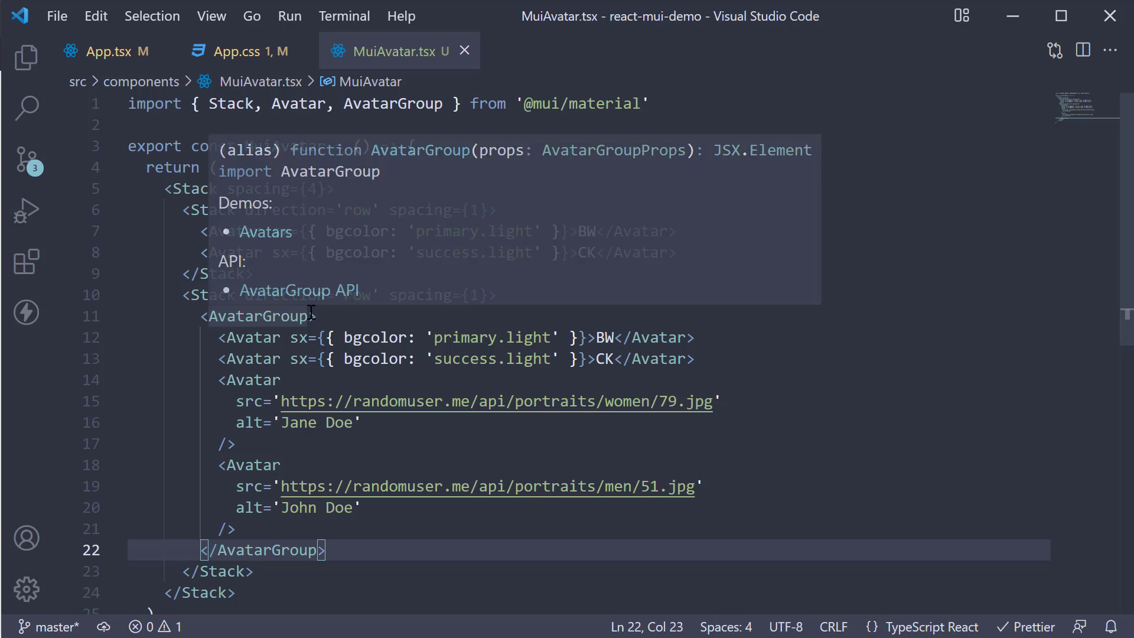
Step: Add max={3} to the AvatarGroup so it shows BW, CK and +2
type("maa")
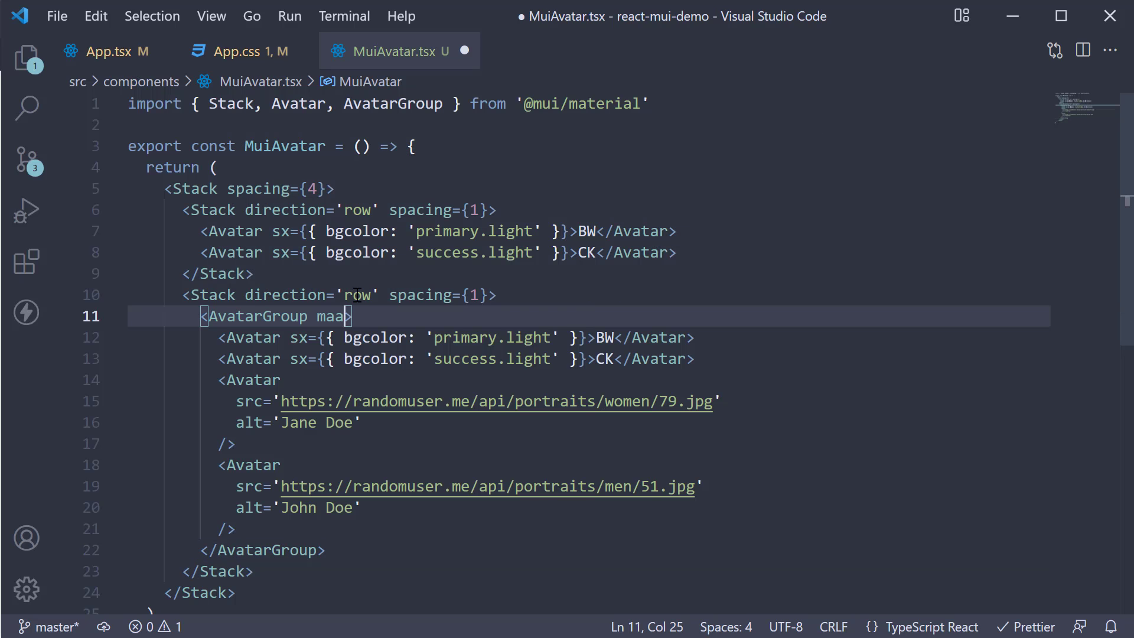
type("x={3}")
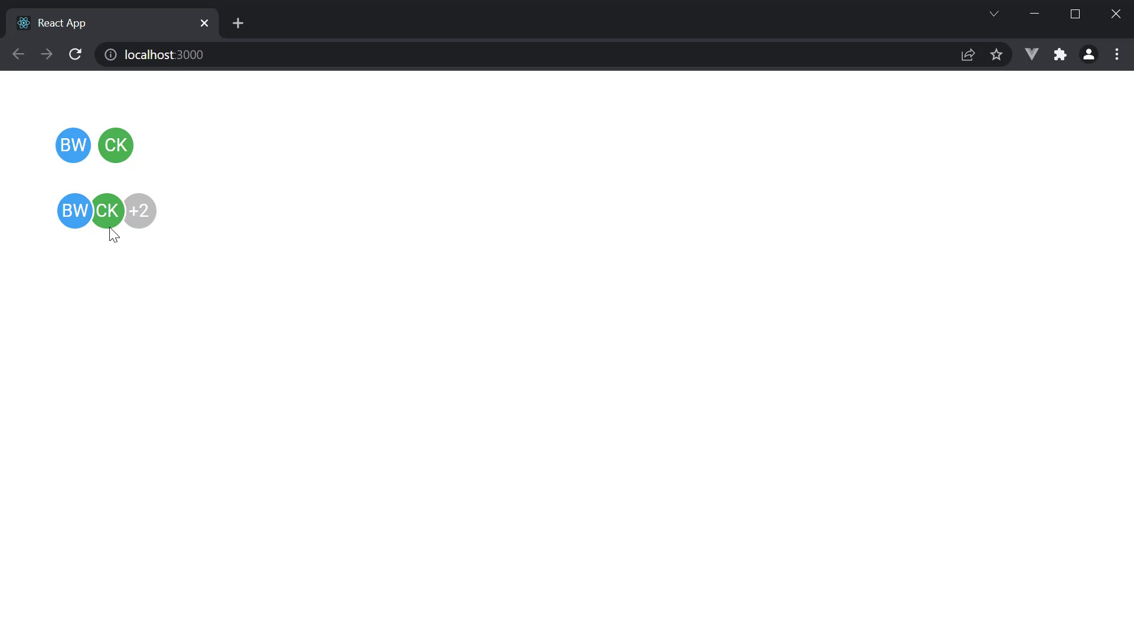
mouse_move(177, 232)
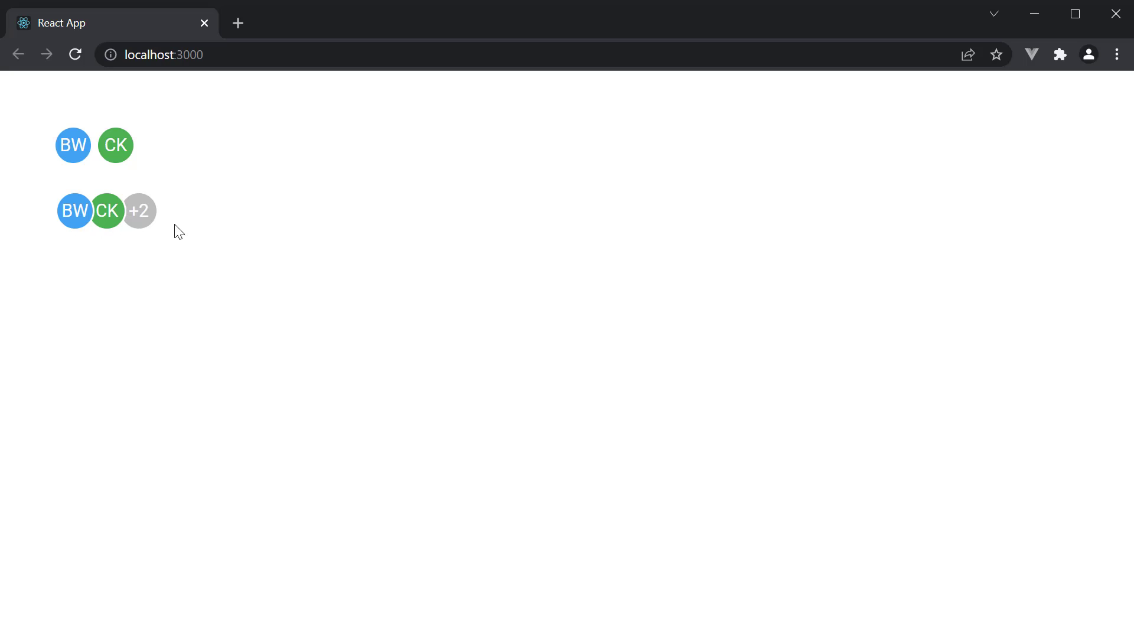
mouse_move(146, 236)
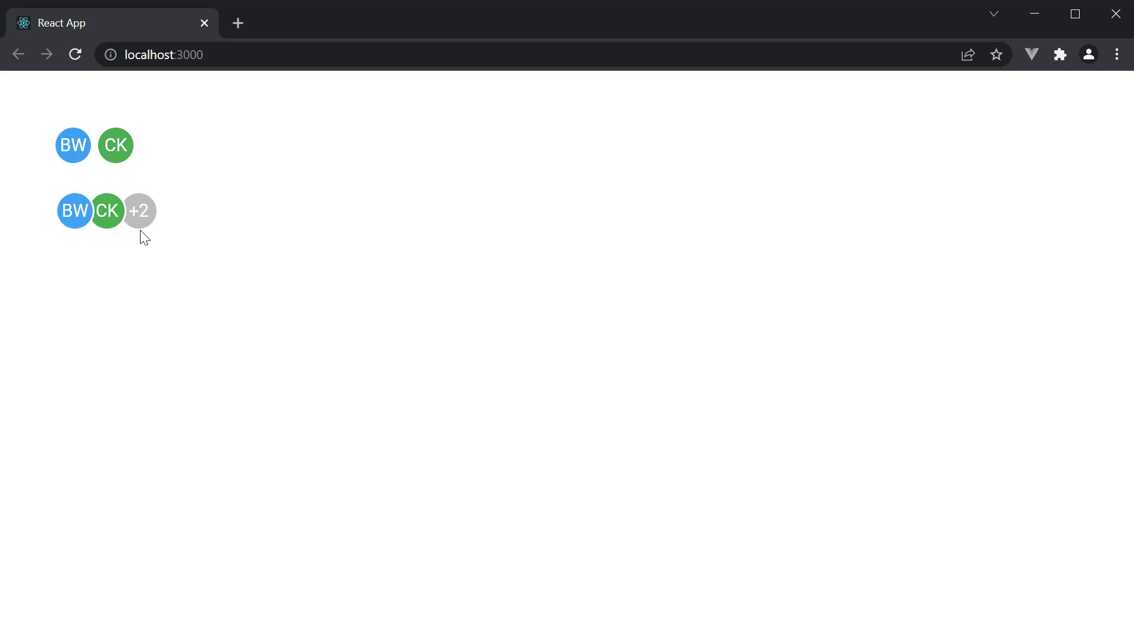
mouse_move(153, 232)
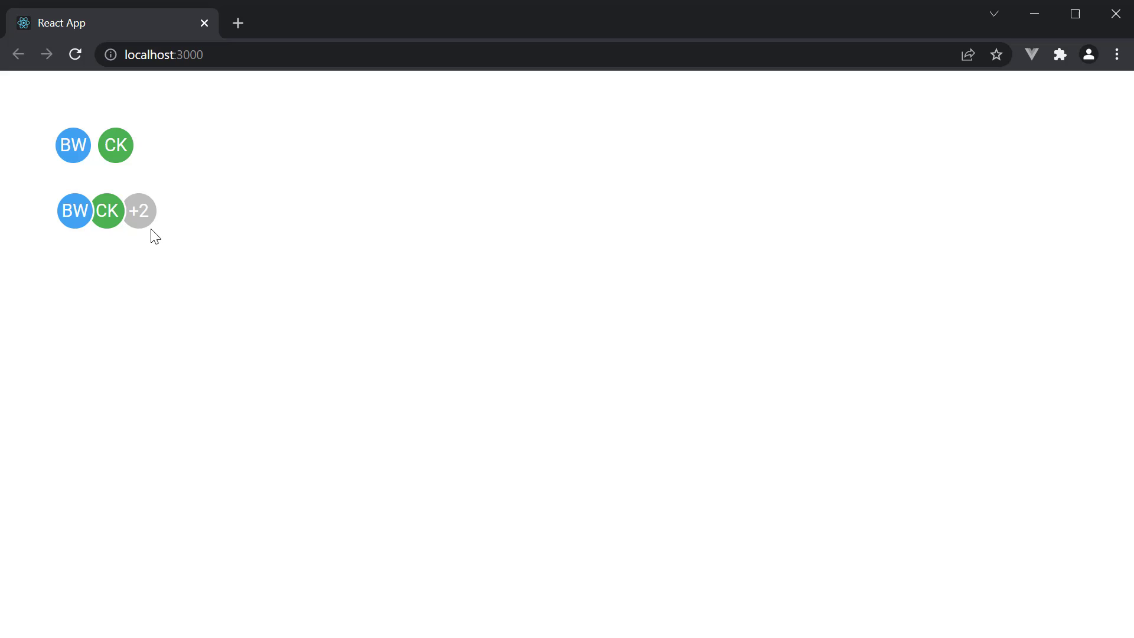
mouse_move(131, 227)
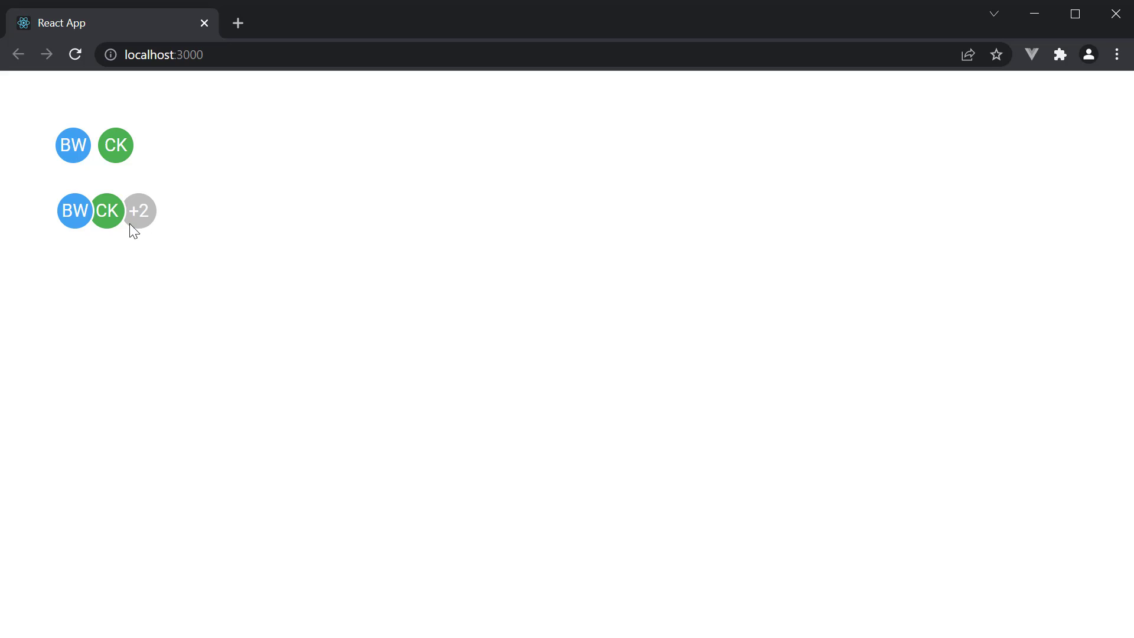
mouse_move(149, 225)
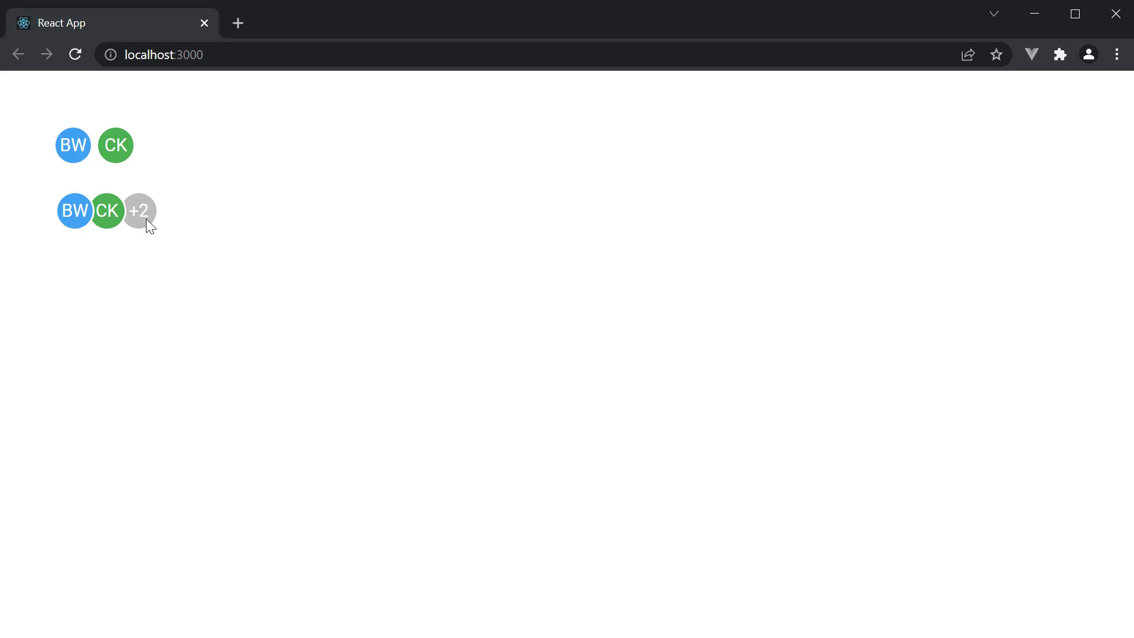
mouse_move(158, 230)
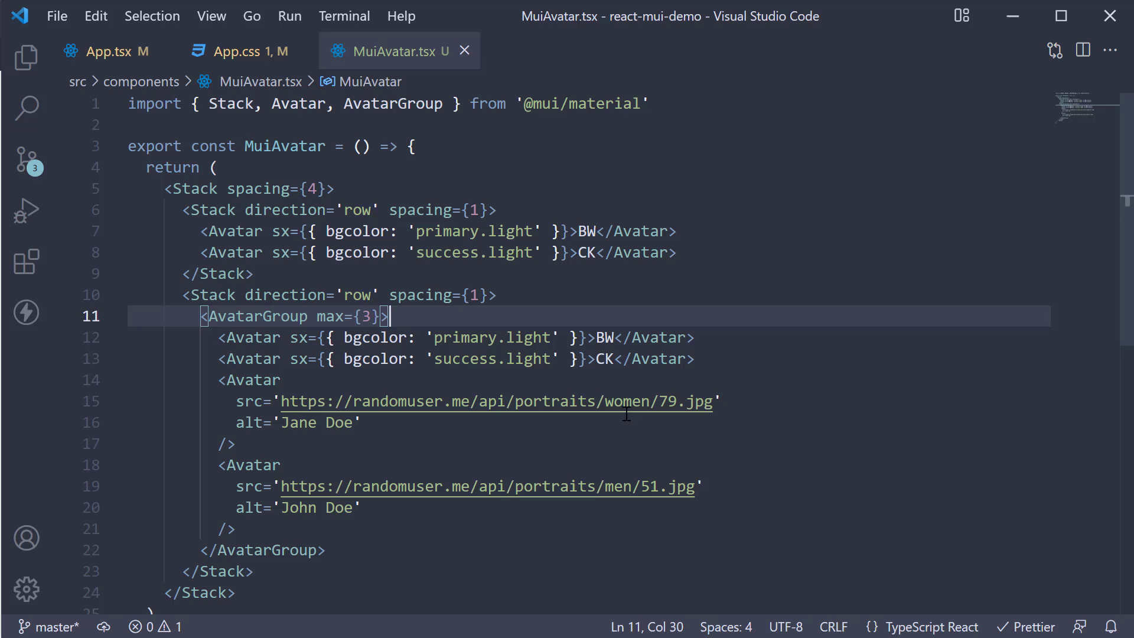
Step: Set width: 48 and height: 48 in the third row avatars' sx props
left_click(768, 411)
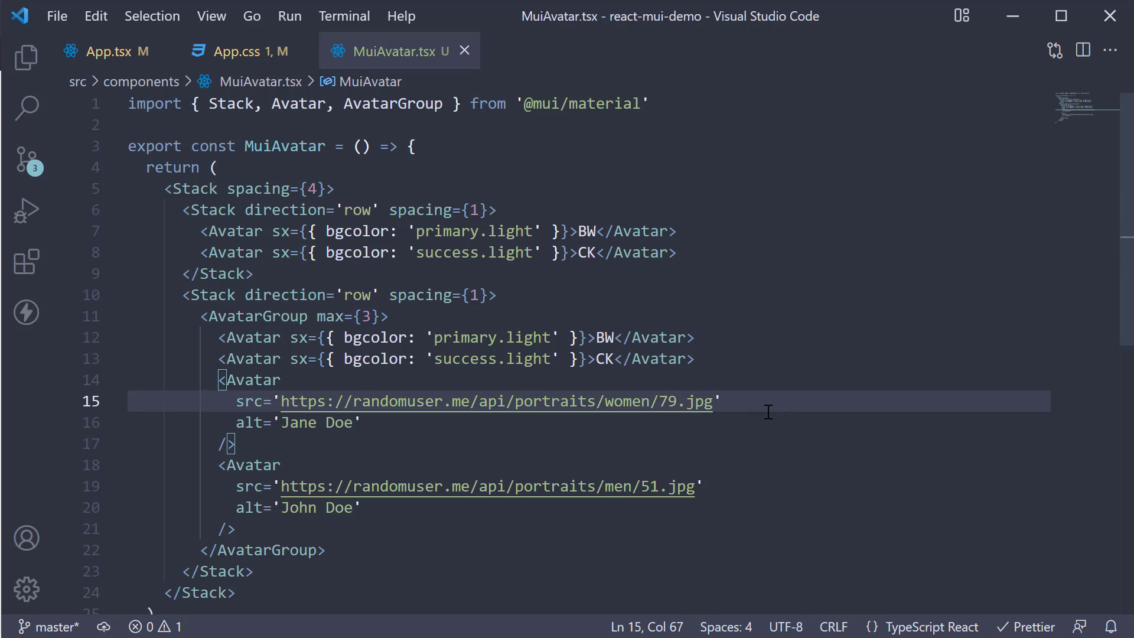
mouse_move(528, 359)
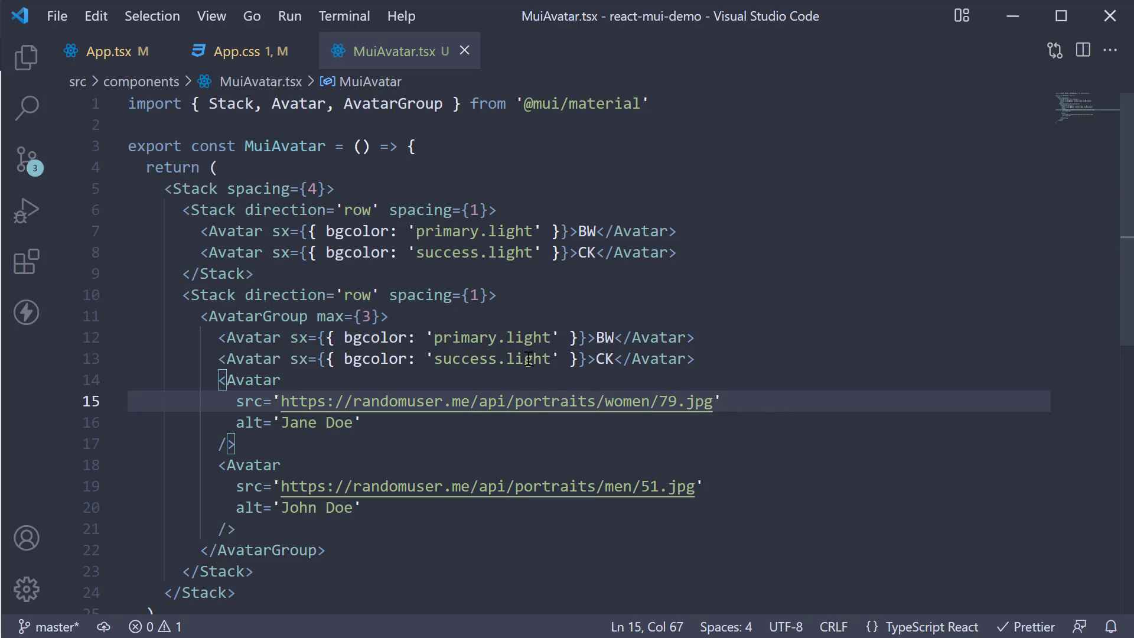
mouse_move(184, 209)
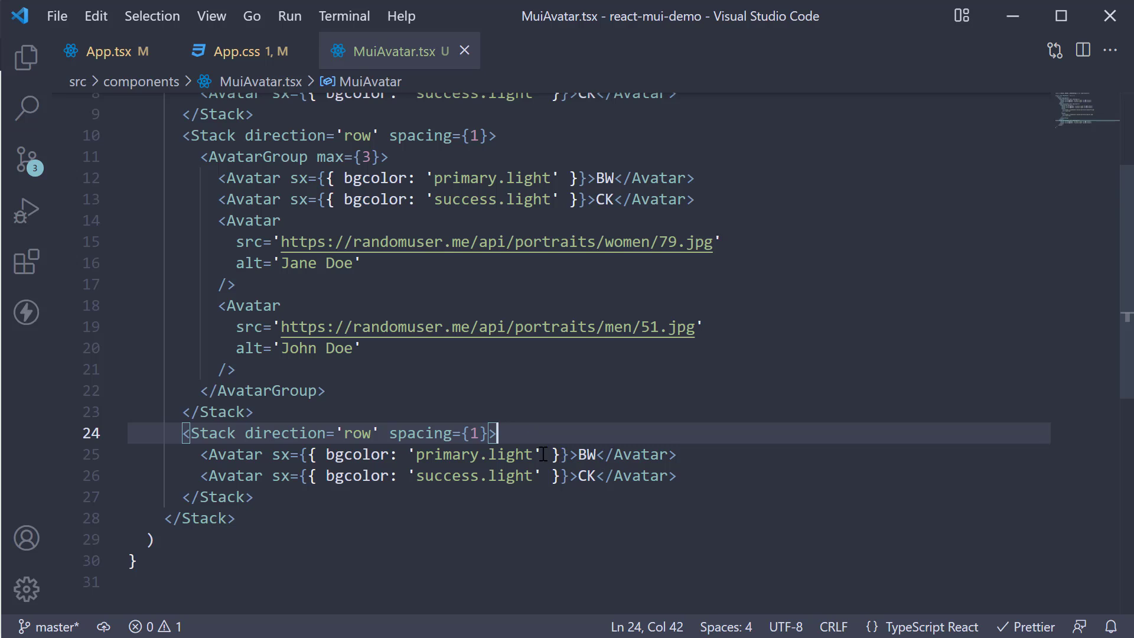
type(", wid")
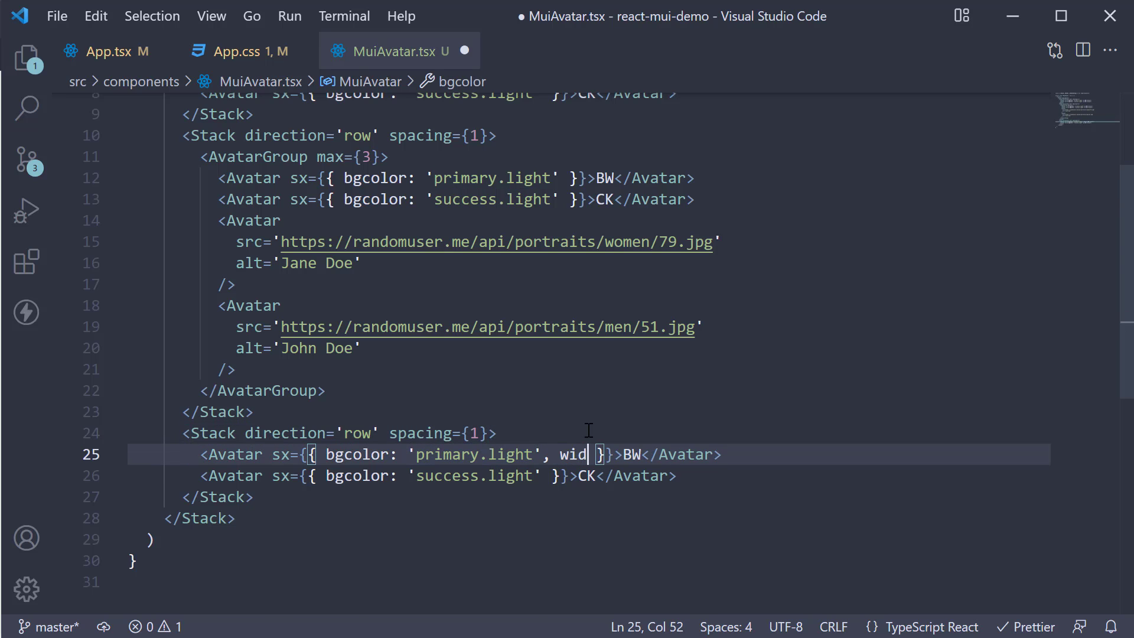
type("th: 4")
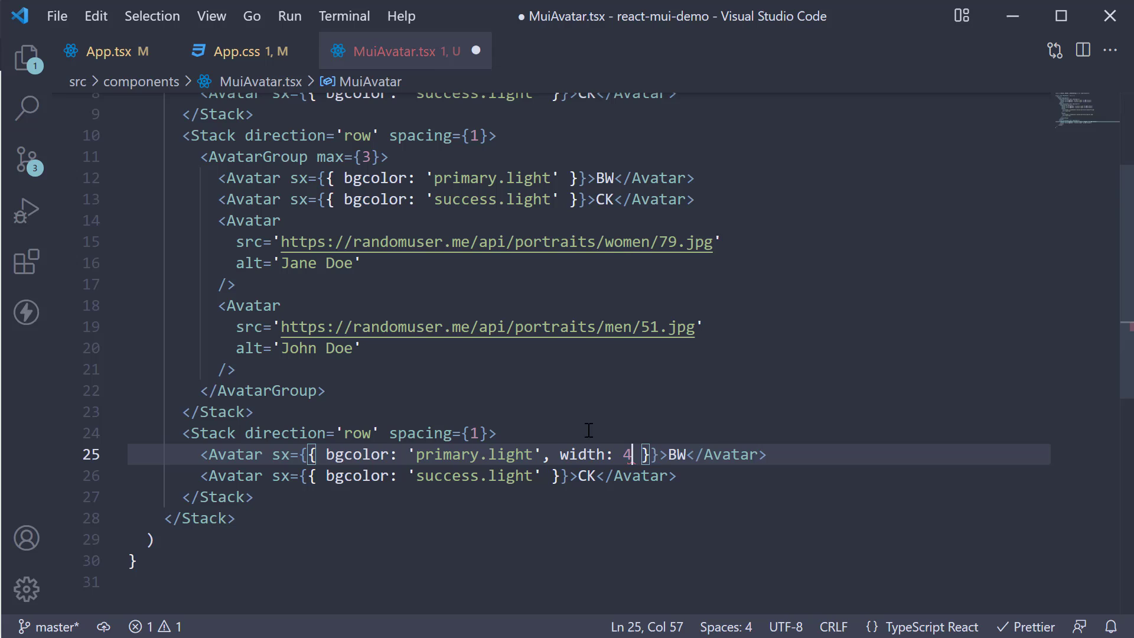
type("8, hei")
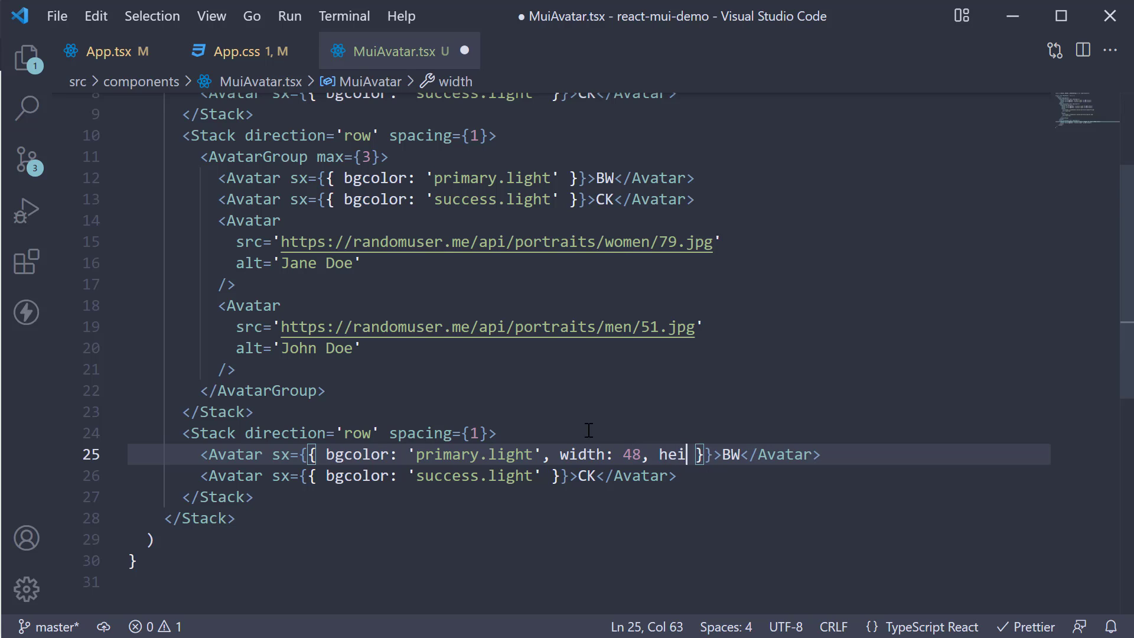
type("ght: 48")
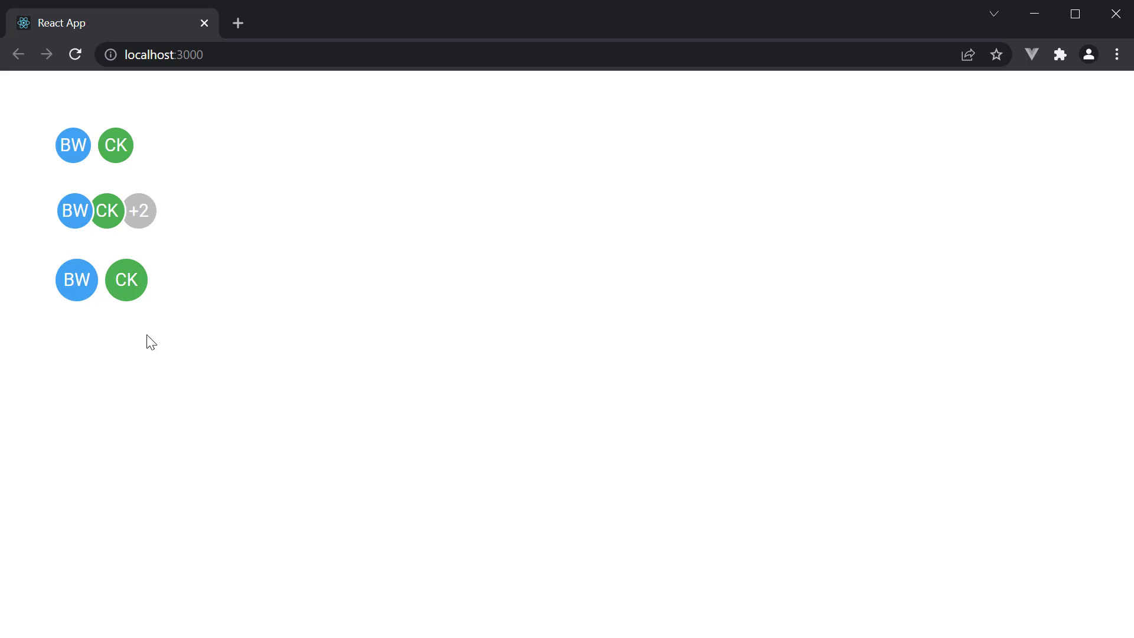
mouse_move(137, 310)
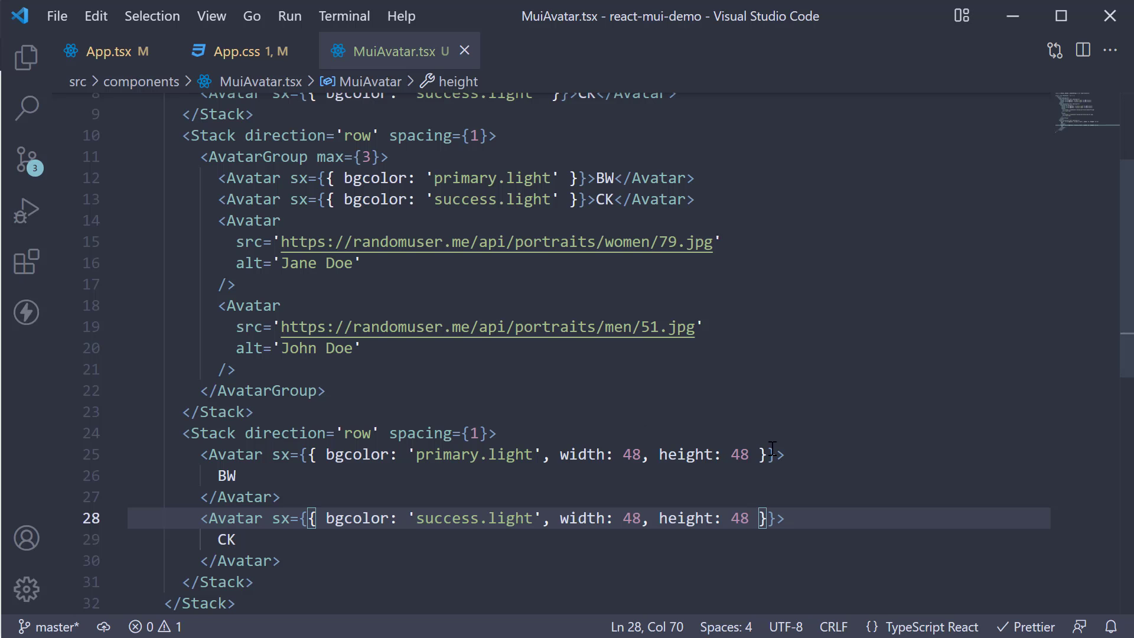
mouse_move(397, 472)
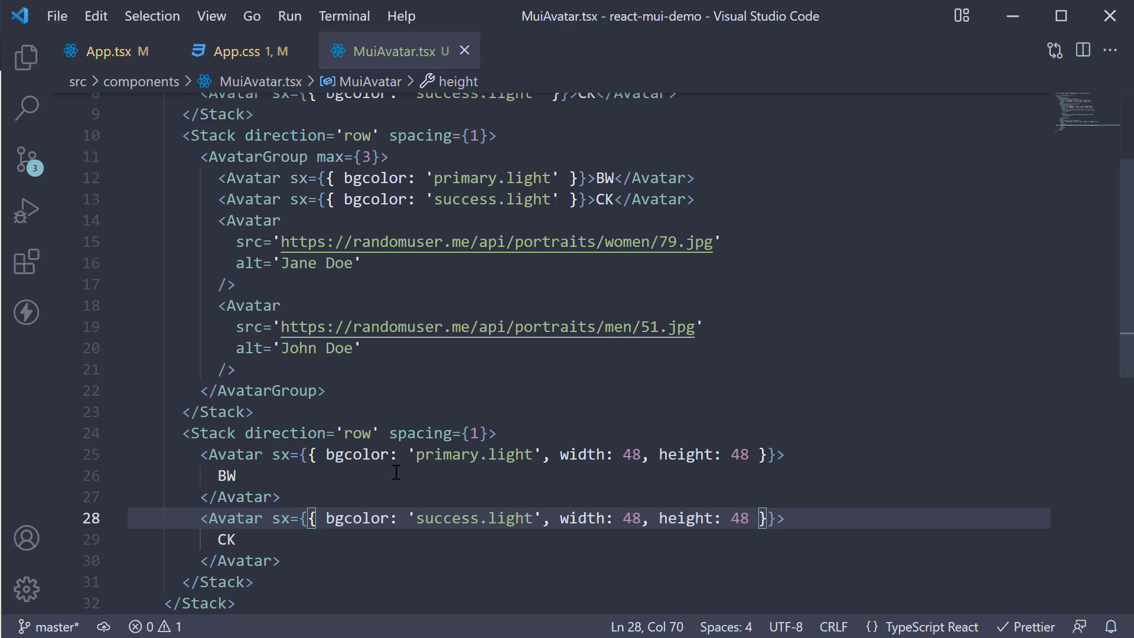
Step: Add variant='square' to both BW and CK avatars in the third row
type("variant=''")
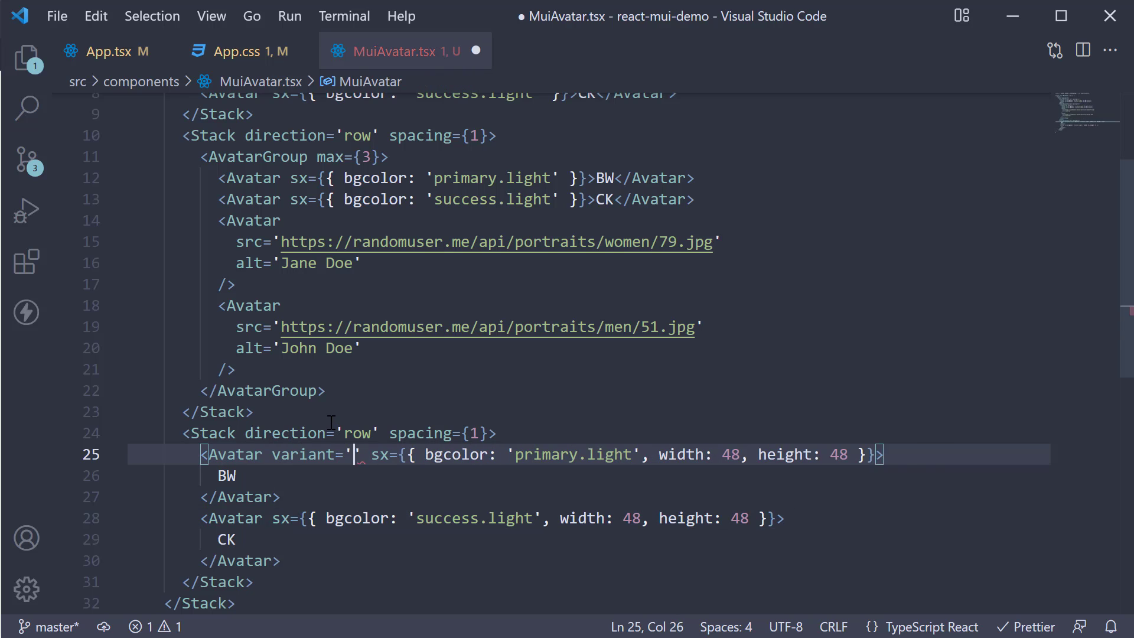
type("square")
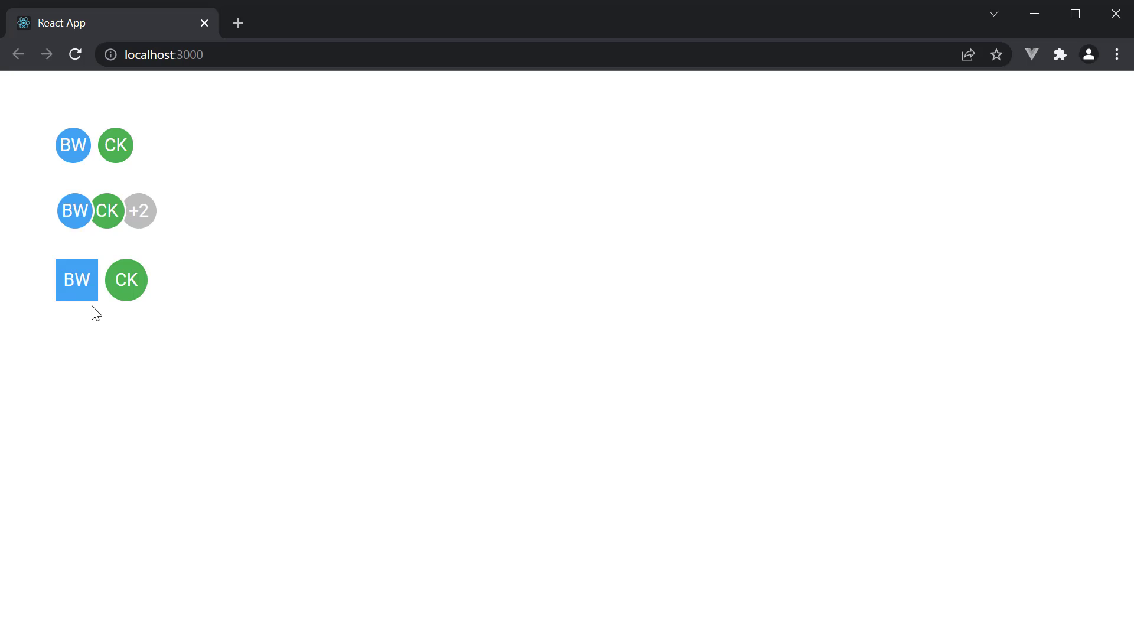
mouse_move(287, 393)
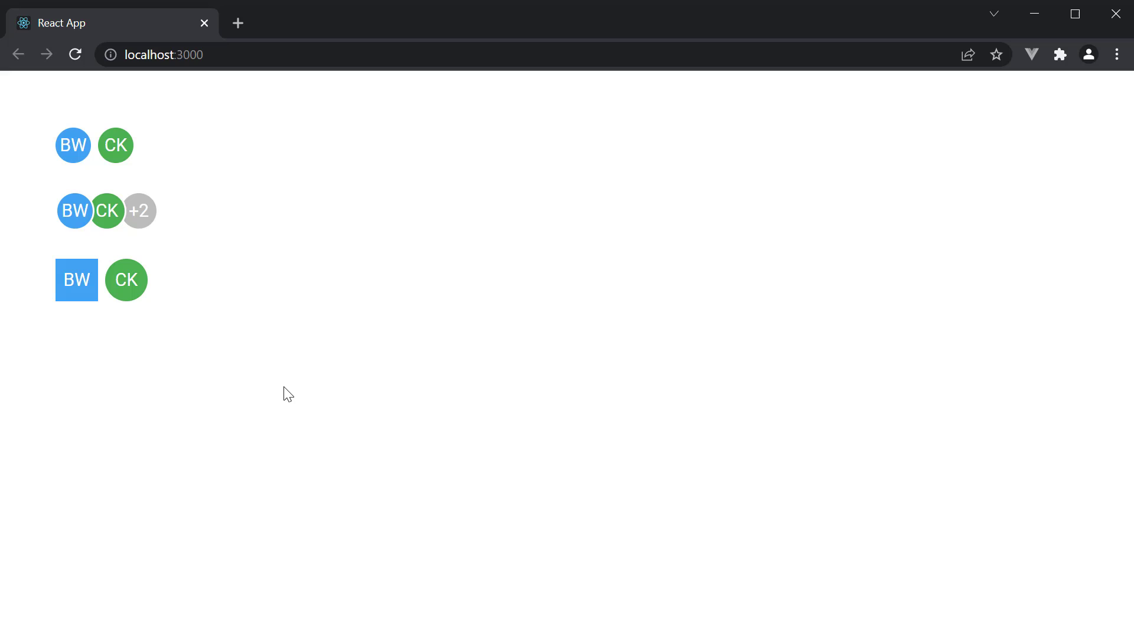
mouse_move(307, 389)
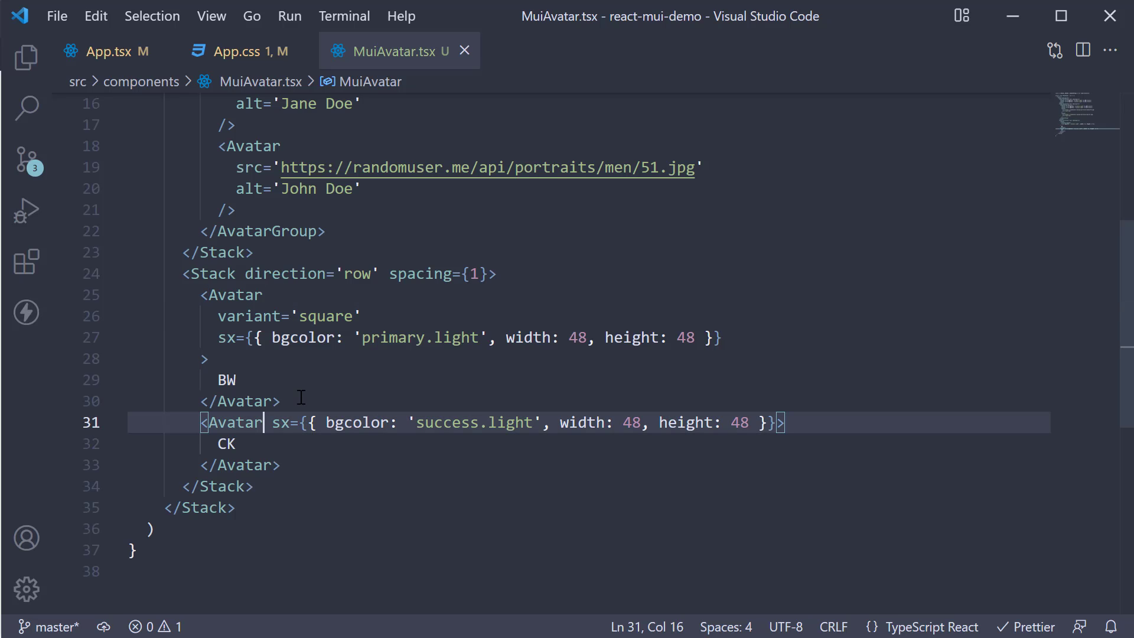
type("variant=")
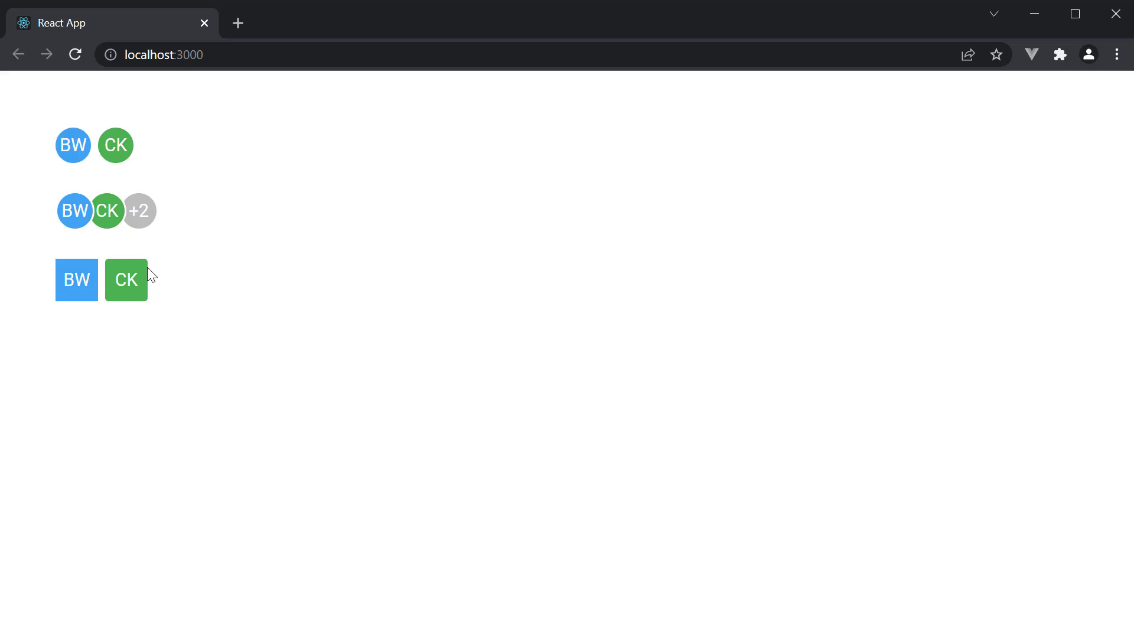
mouse_move(412, 317)
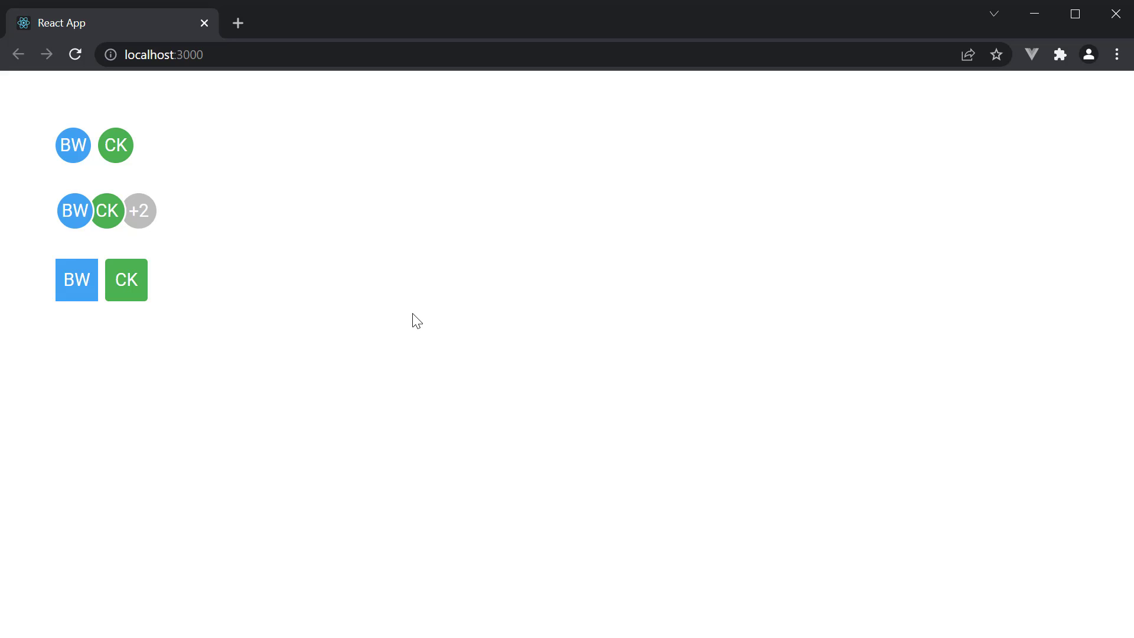
mouse_move(420, 315)
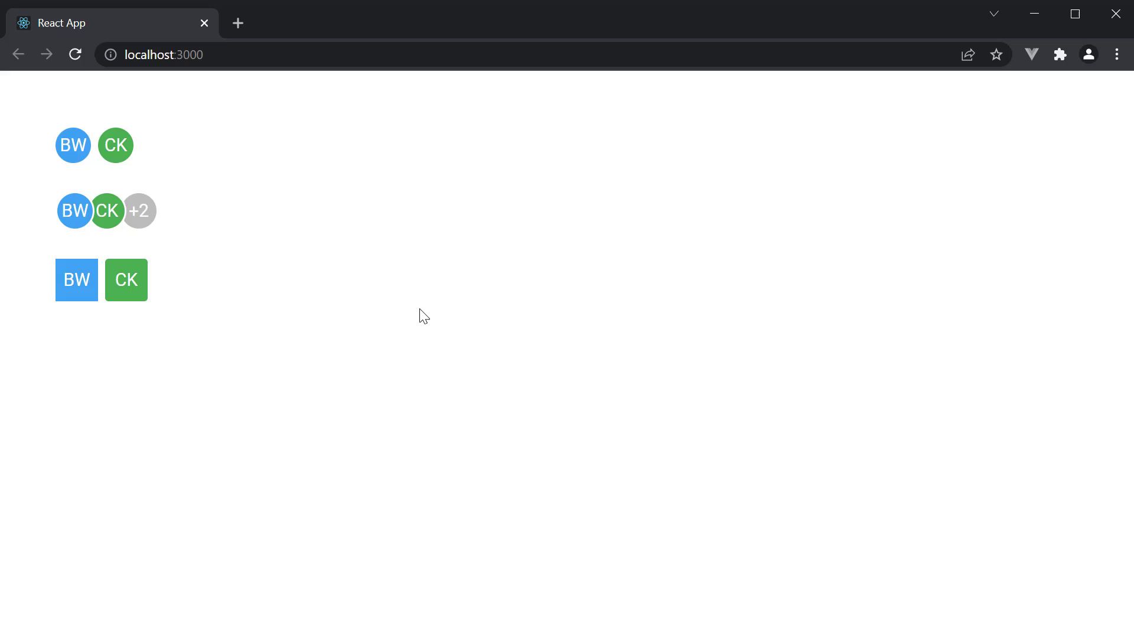